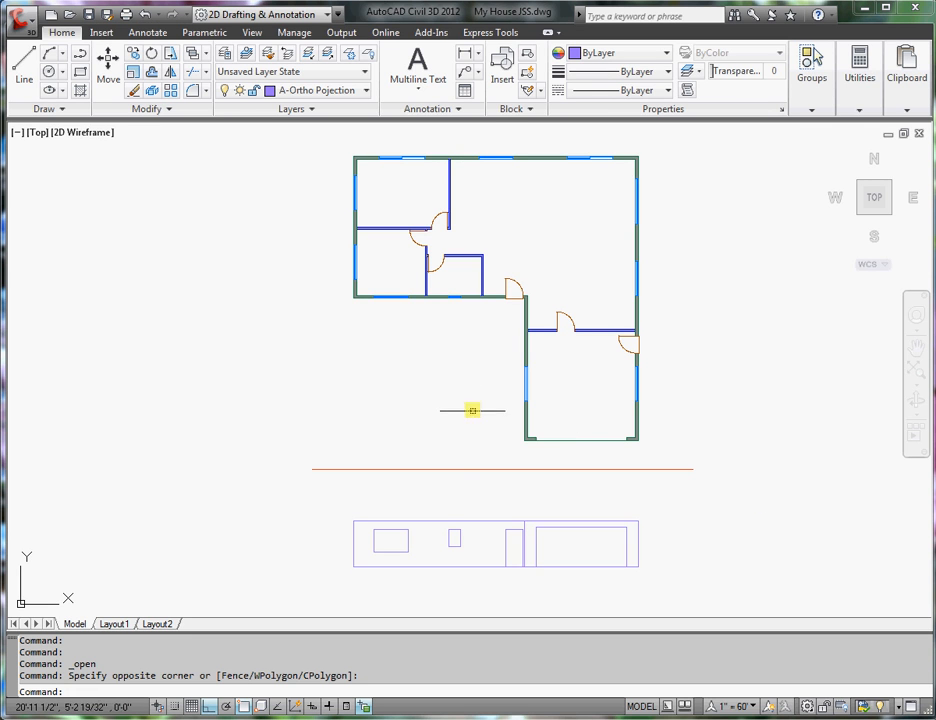
pyautogui.moveTo(490, 370)
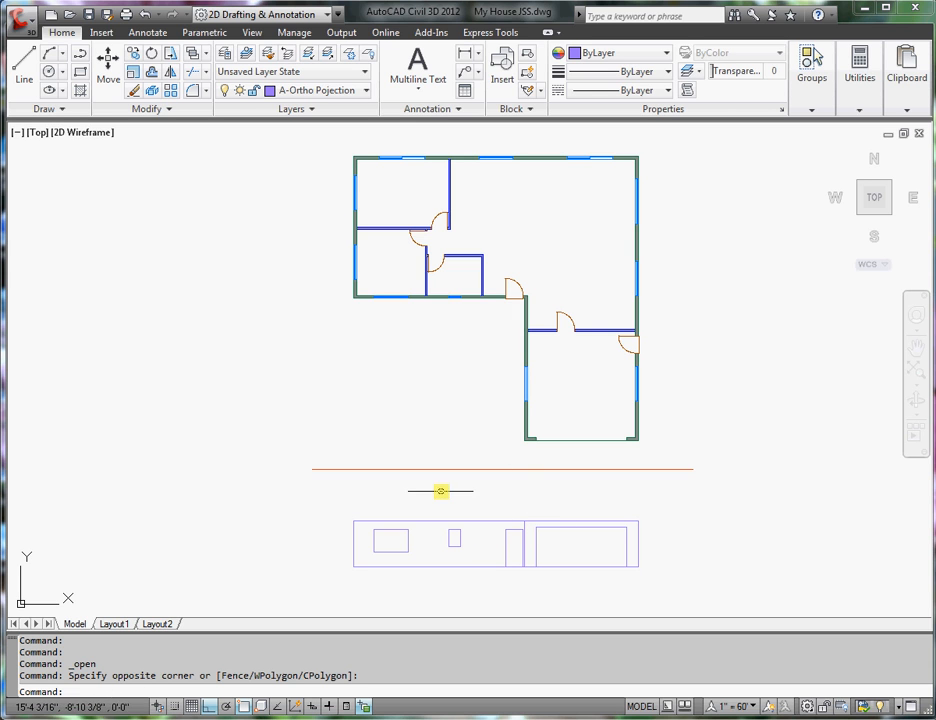
pyautogui.moveTo(665, 550)
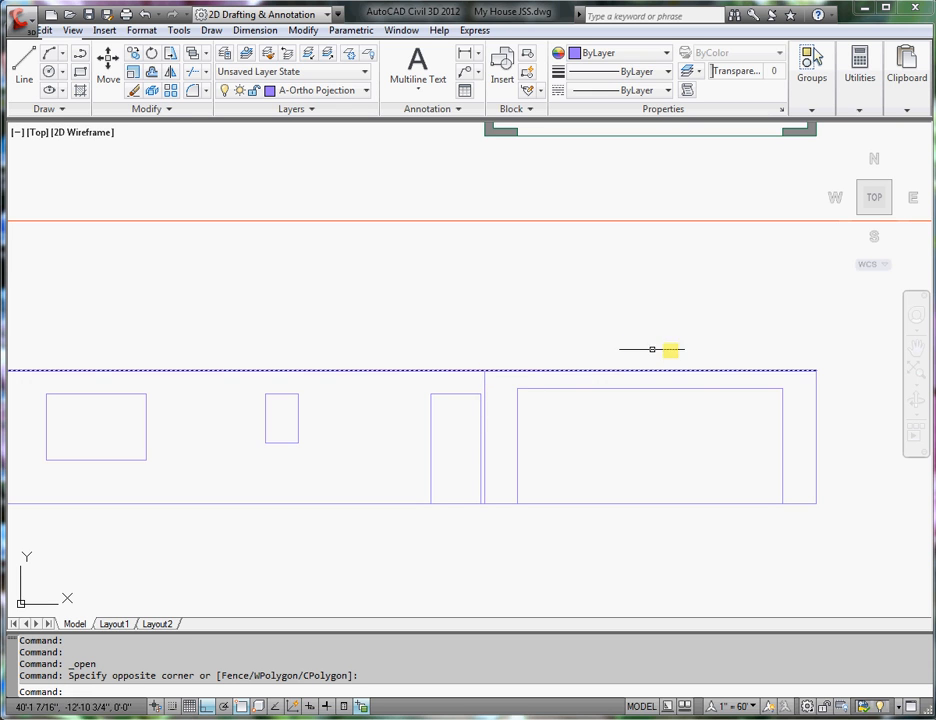
pyautogui.moveTo(698, 378)
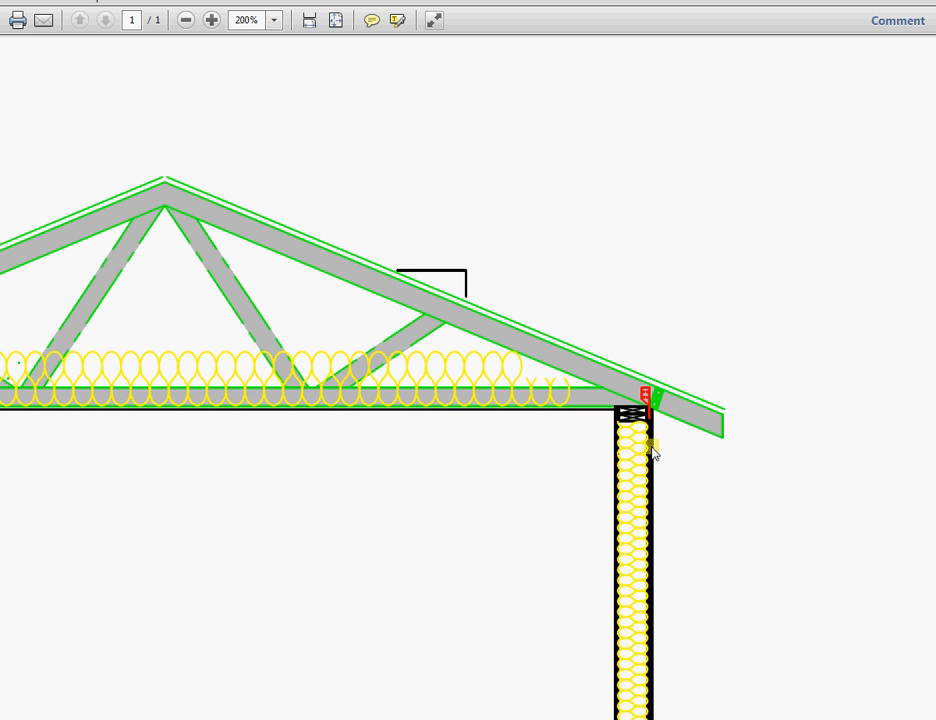
pyautogui.moveTo(620, 465)
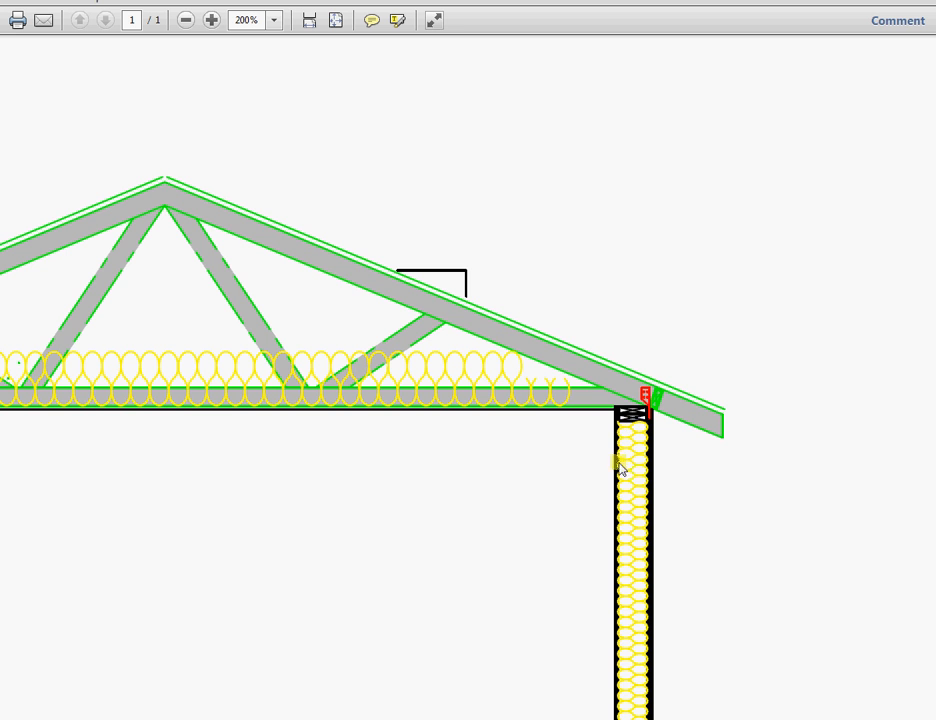
pyautogui.moveTo(615, 465)
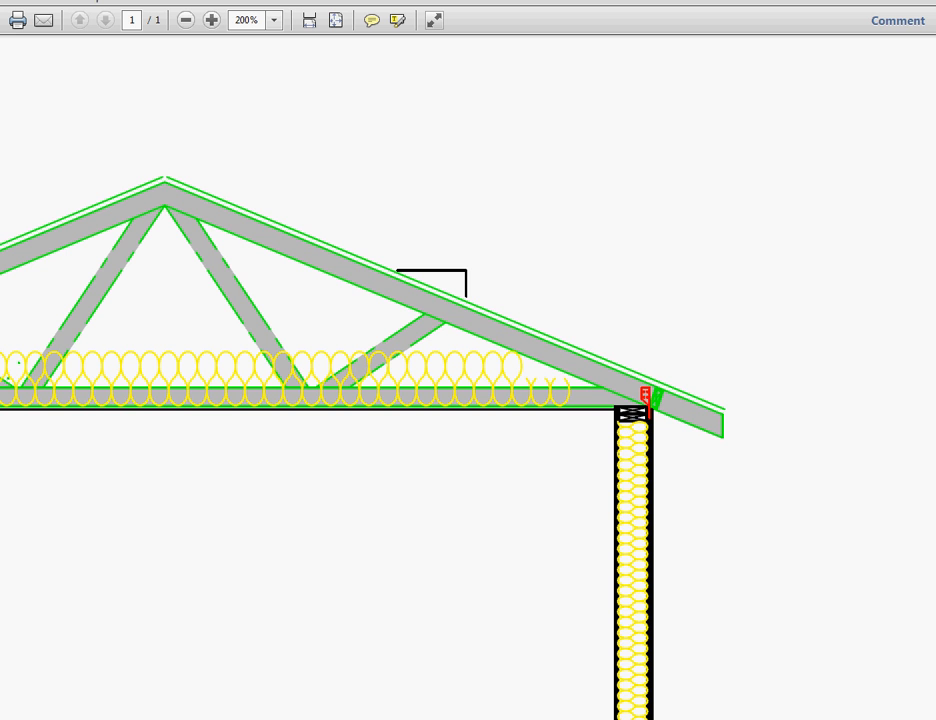
pyautogui.scroll(-3)
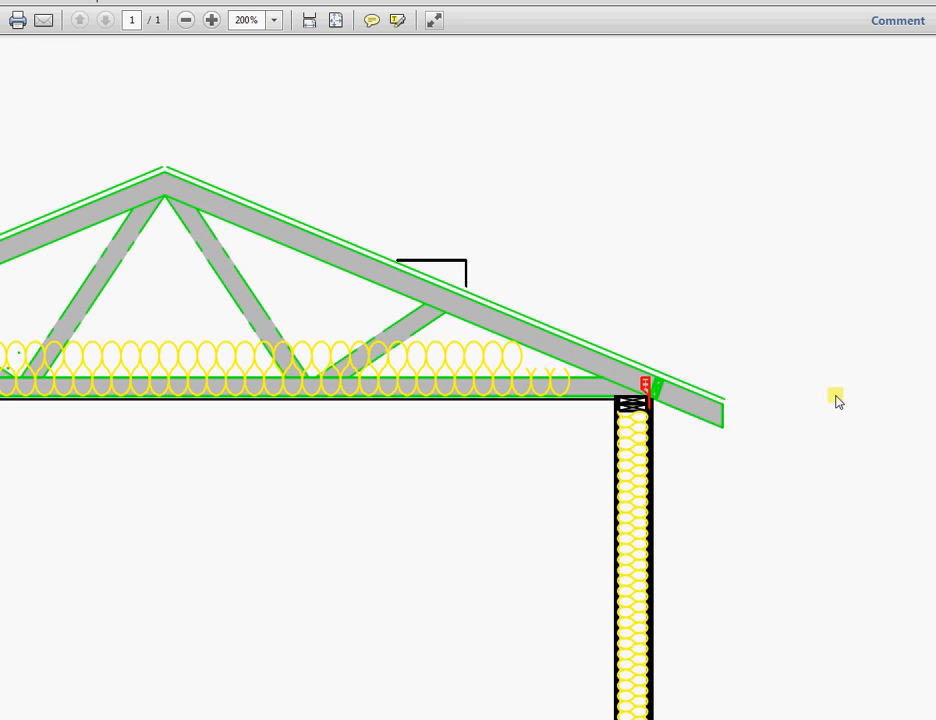
pyautogui.moveTo(625, 403)
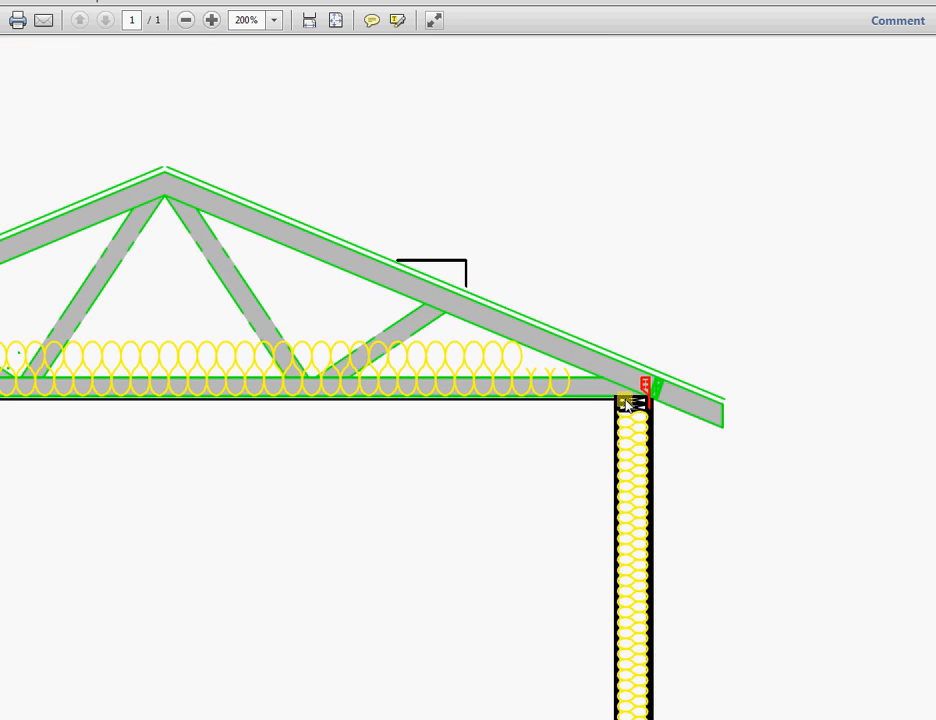
pyautogui.moveTo(594, 389)
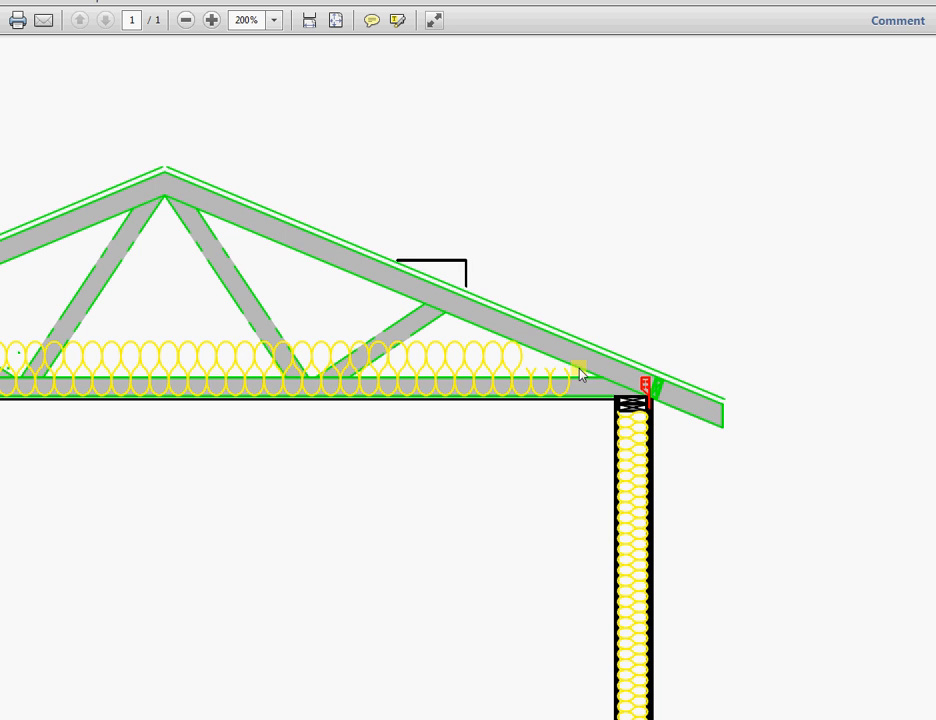
pyautogui.moveTo(675, 400)
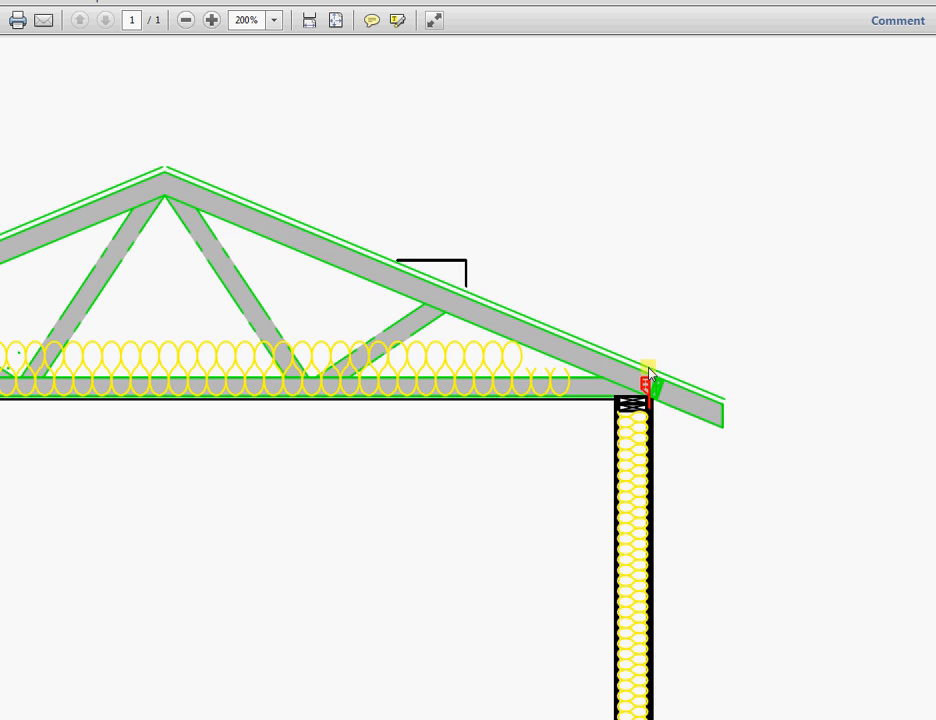
pyautogui.moveTo(625, 365)
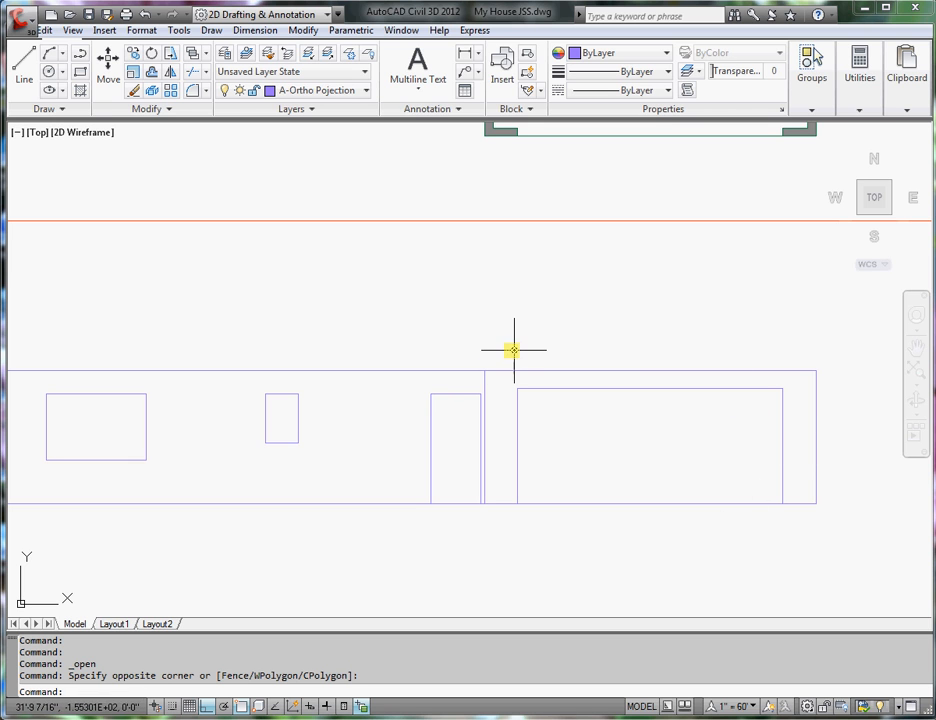
pyautogui.moveTo(24, 70)
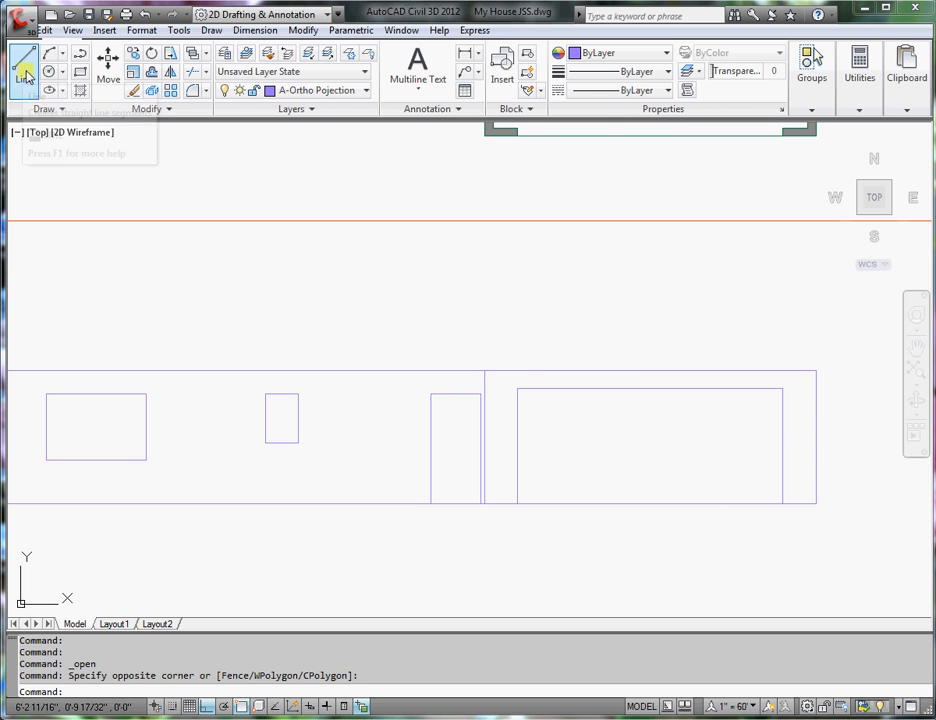
pyautogui.click(24, 70)
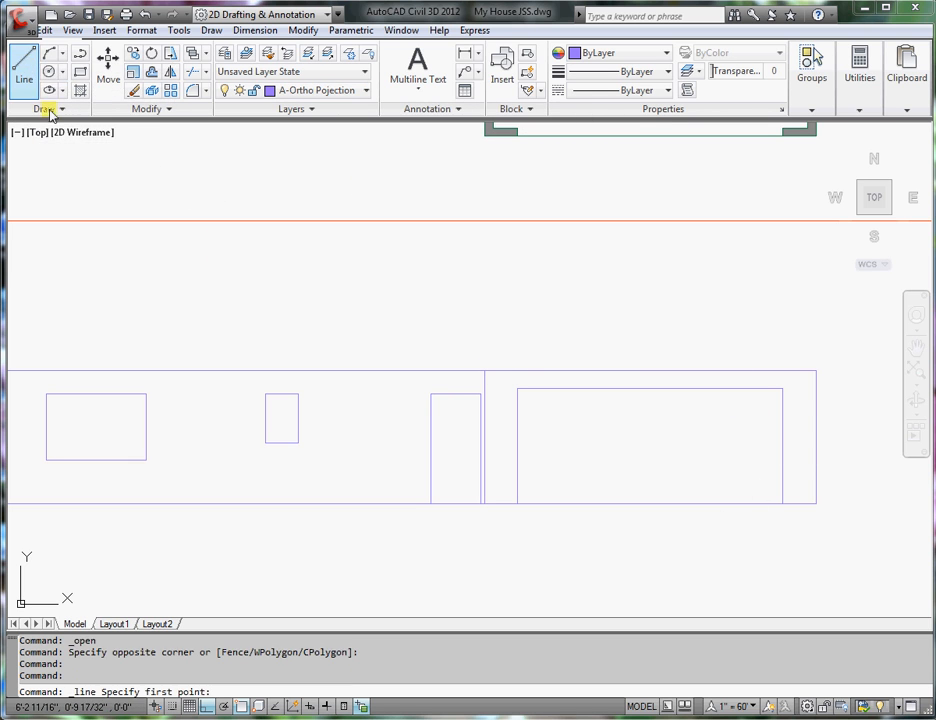
pyautogui.moveTo(483, 371)
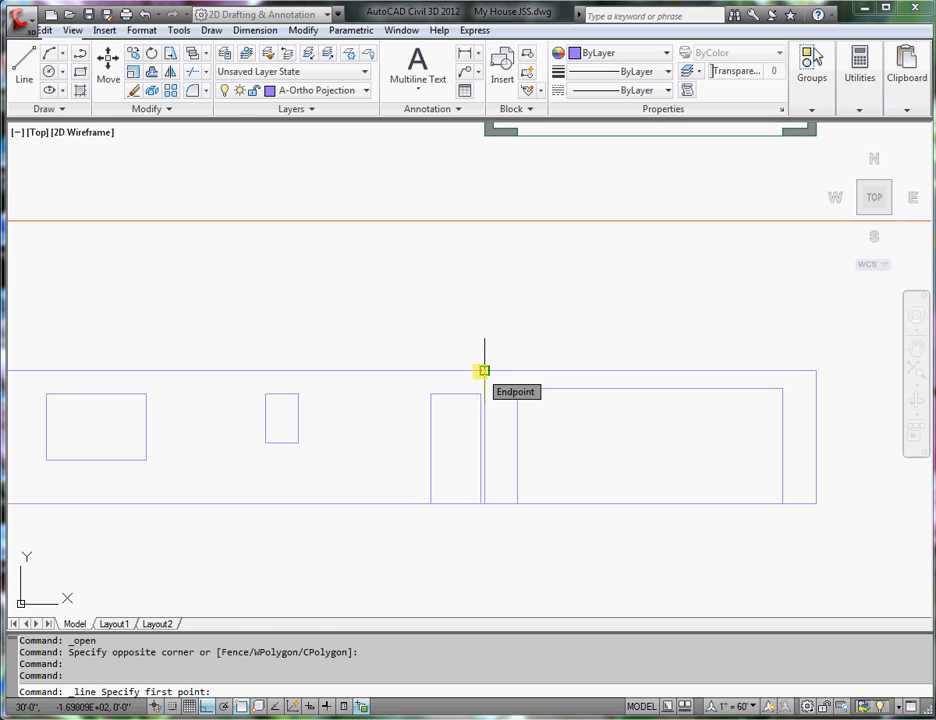
pyautogui.click(483, 372)
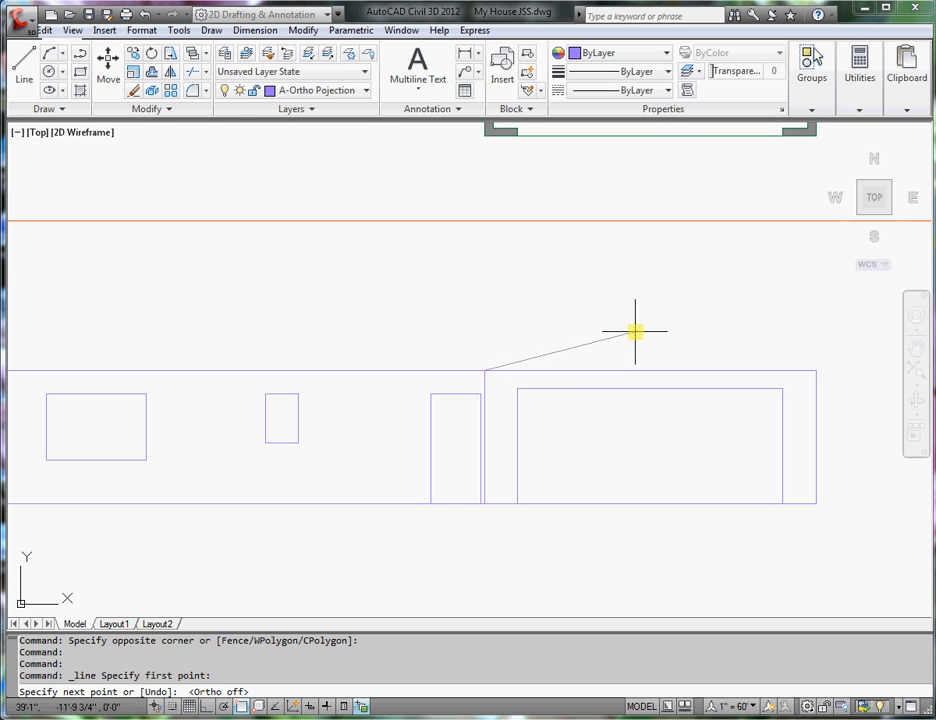
pyautogui.moveTo(648, 320)
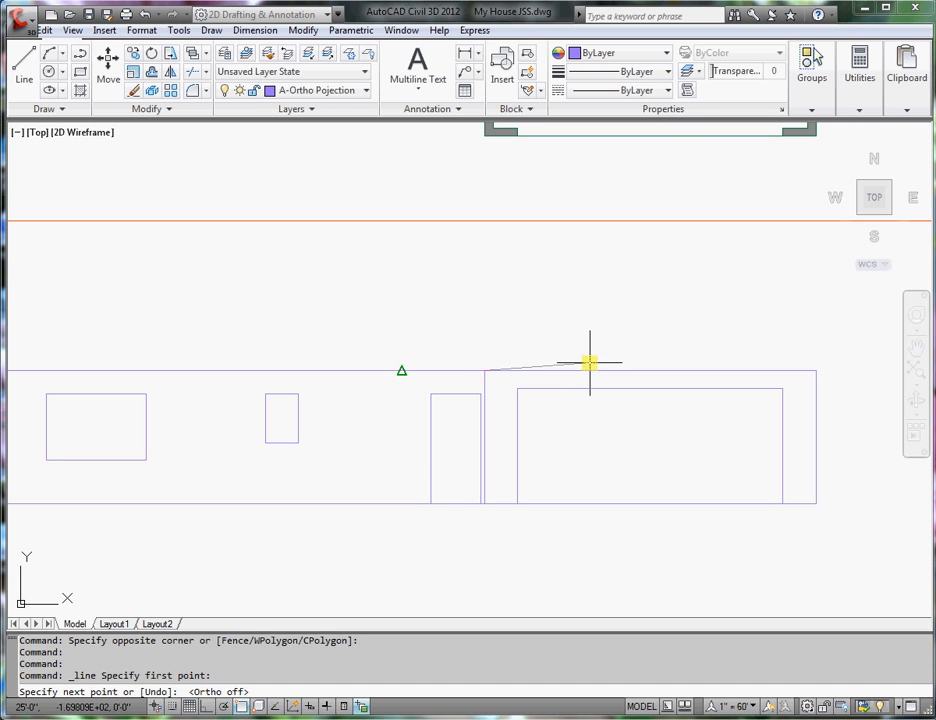
pyautogui.moveTo(688, 294)
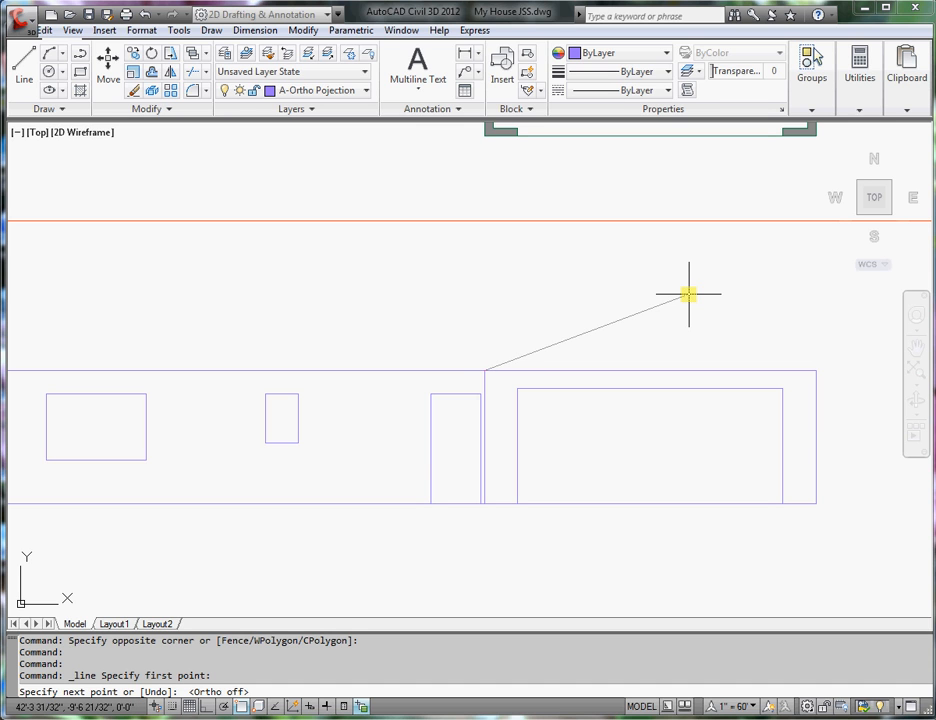
pyautogui.moveTo(688, 335)
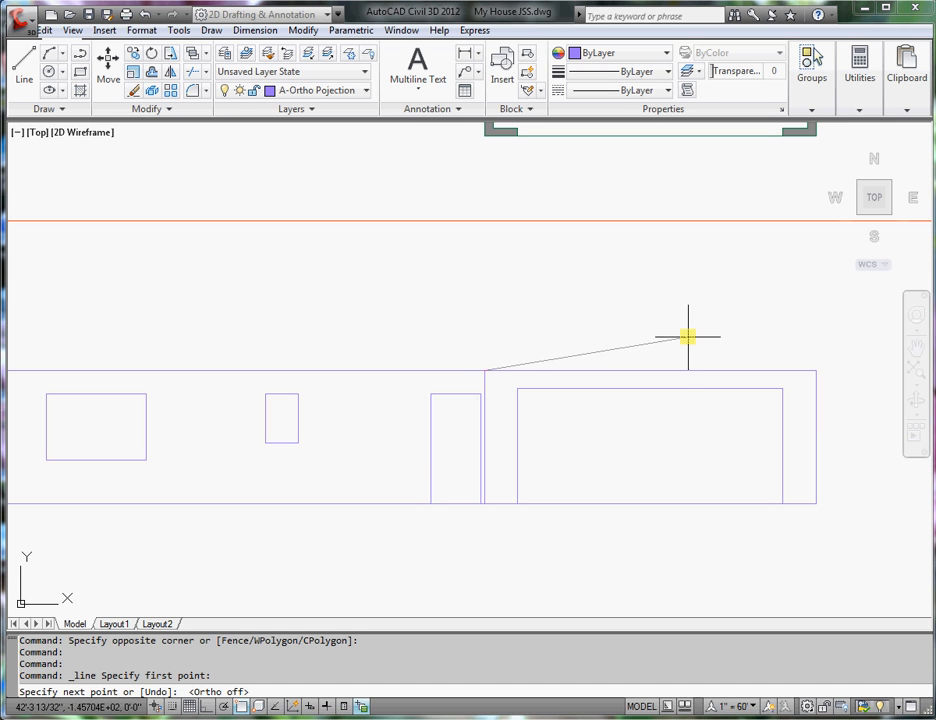
pyautogui.moveTo(558, 350)
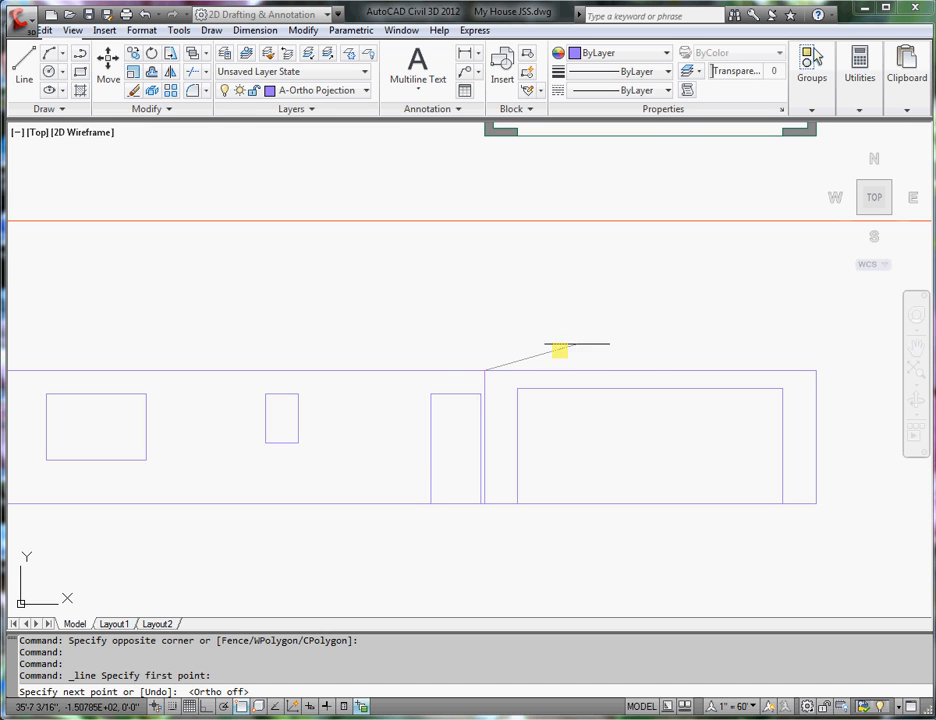
pyautogui.moveTo(485, 372)
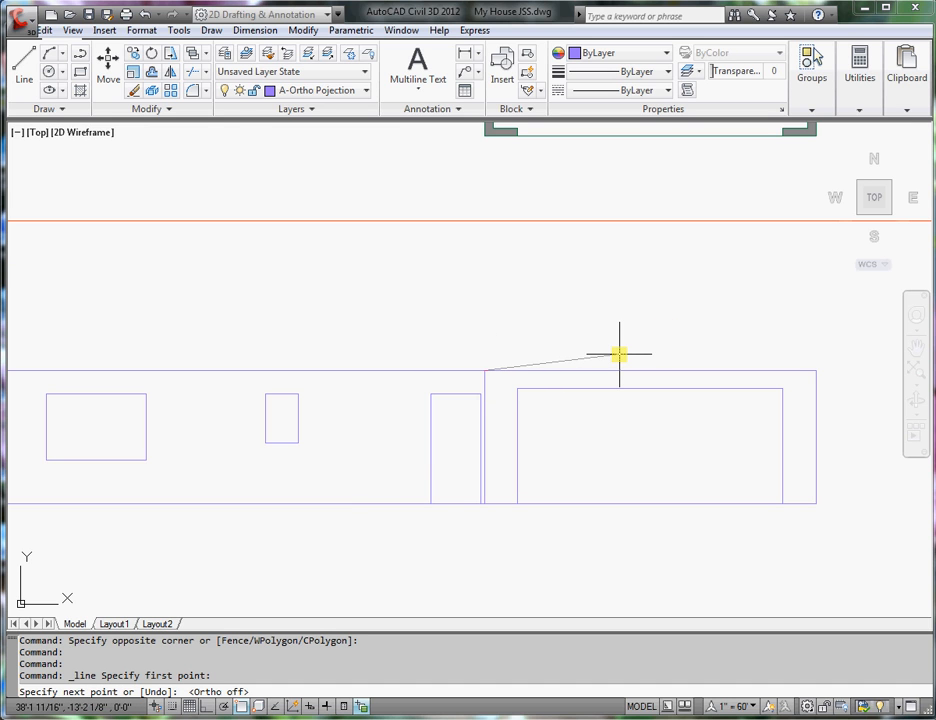
pyautogui.write('@1')
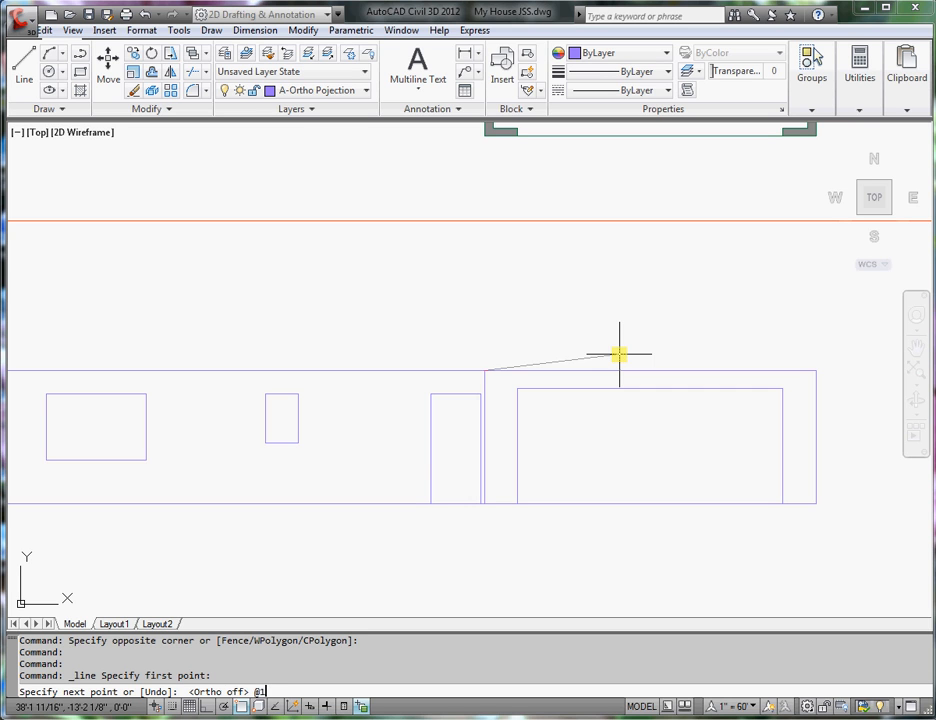
pyautogui.write("2'")
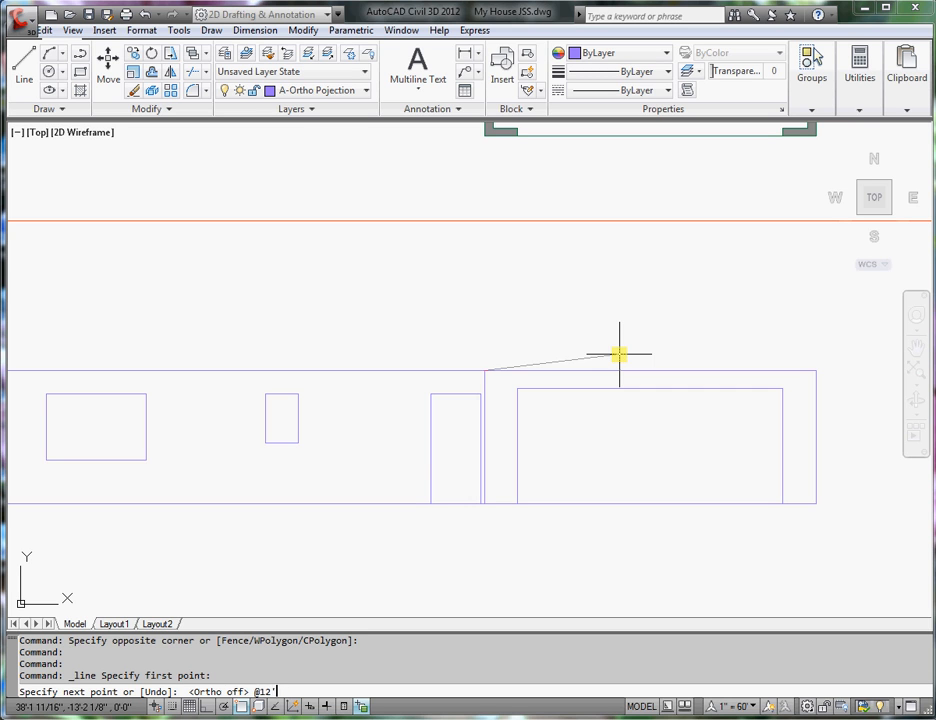
pyautogui.write('4')
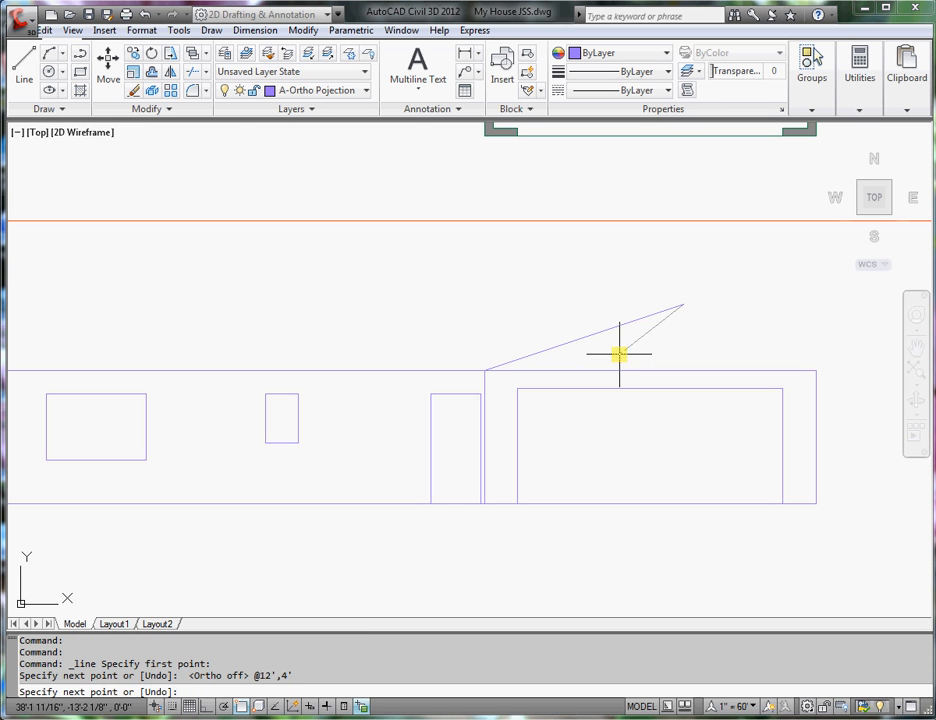
pyautogui.moveTo(705, 337)
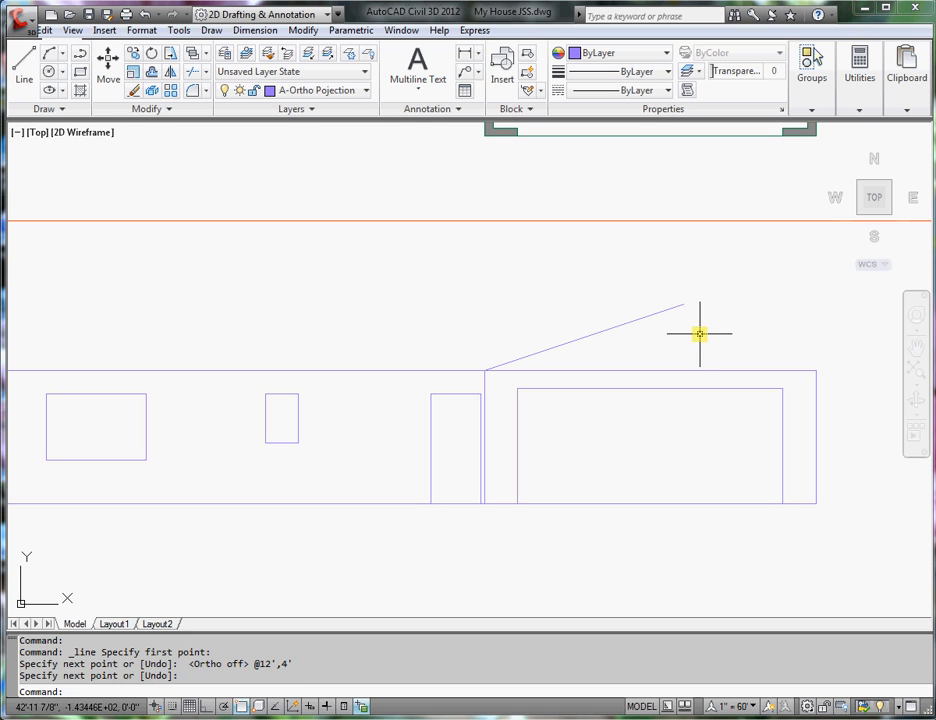
pyautogui.moveTo(730, 311)
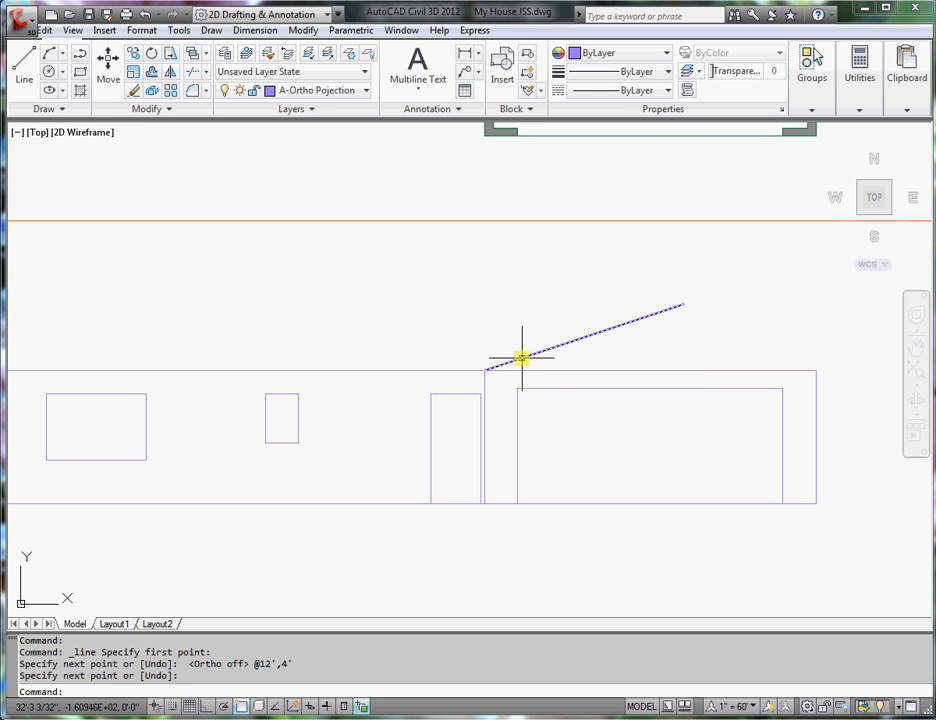
pyautogui.moveTo(523, 356)
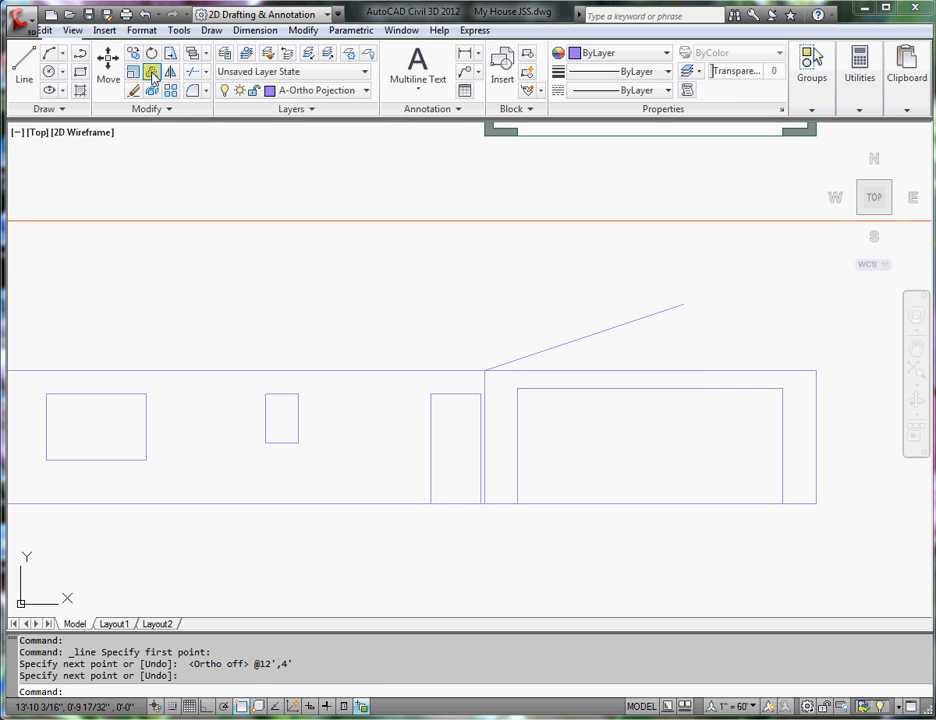
# Offset the sloped roof line upward for the 3.5 chord and 1/2 sheathing copies.
pyautogui.click(151, 72)
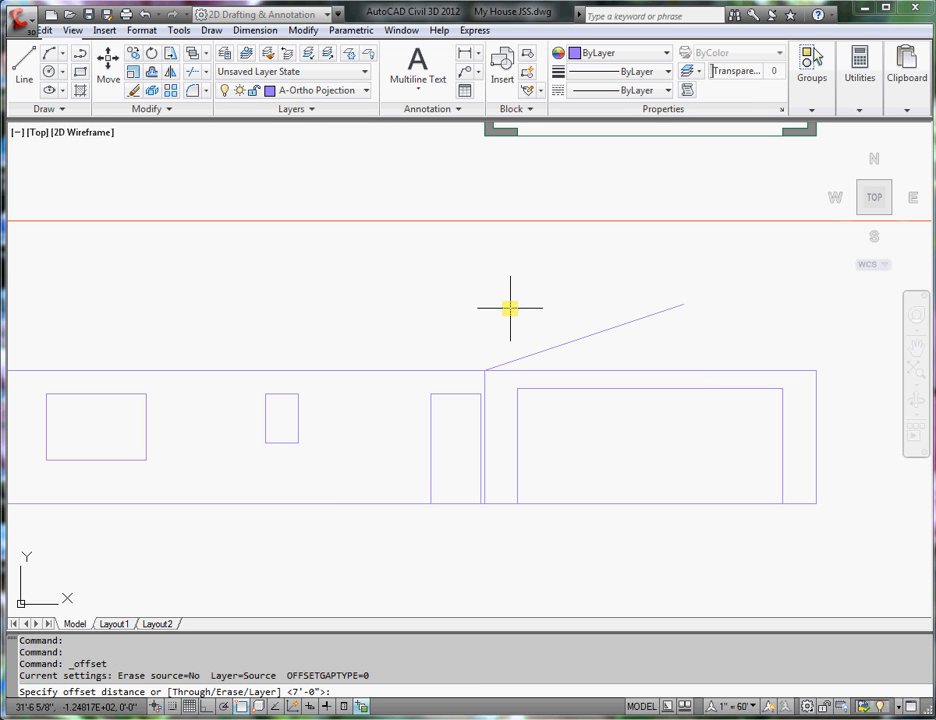
pyautogui.write('3.5')
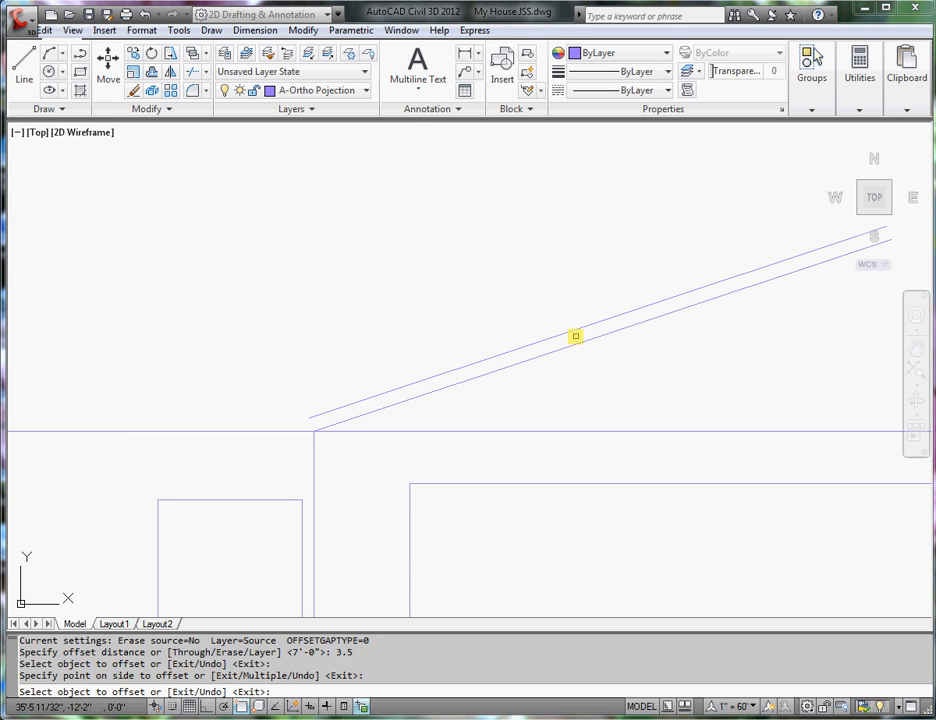
pyautogui.moveTo(570, 338)
pyautogui.write('1/2')
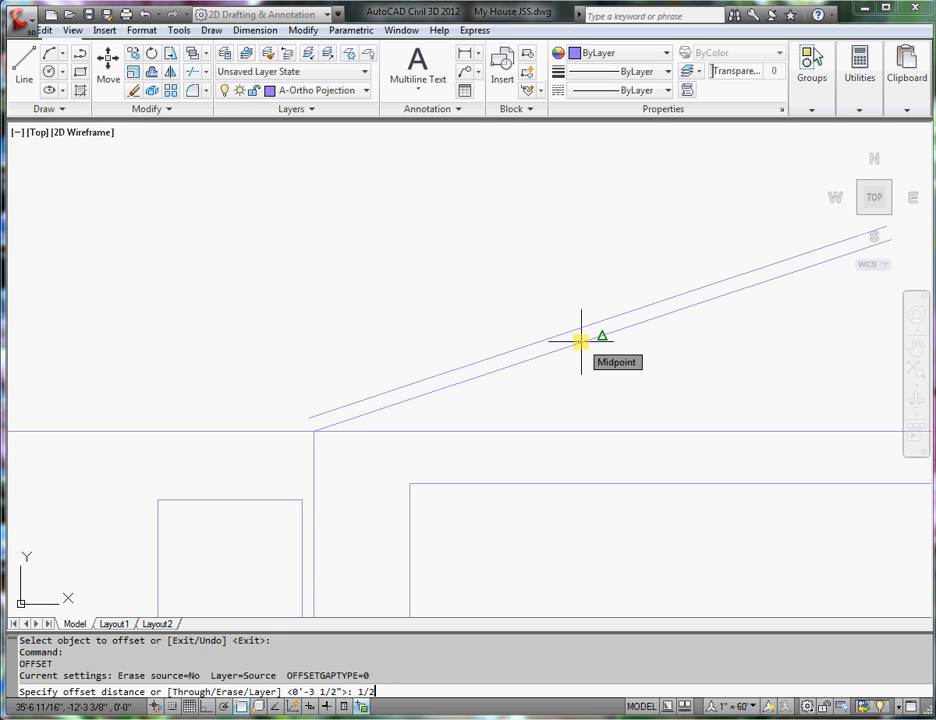
pyautogui.click(585, 320)
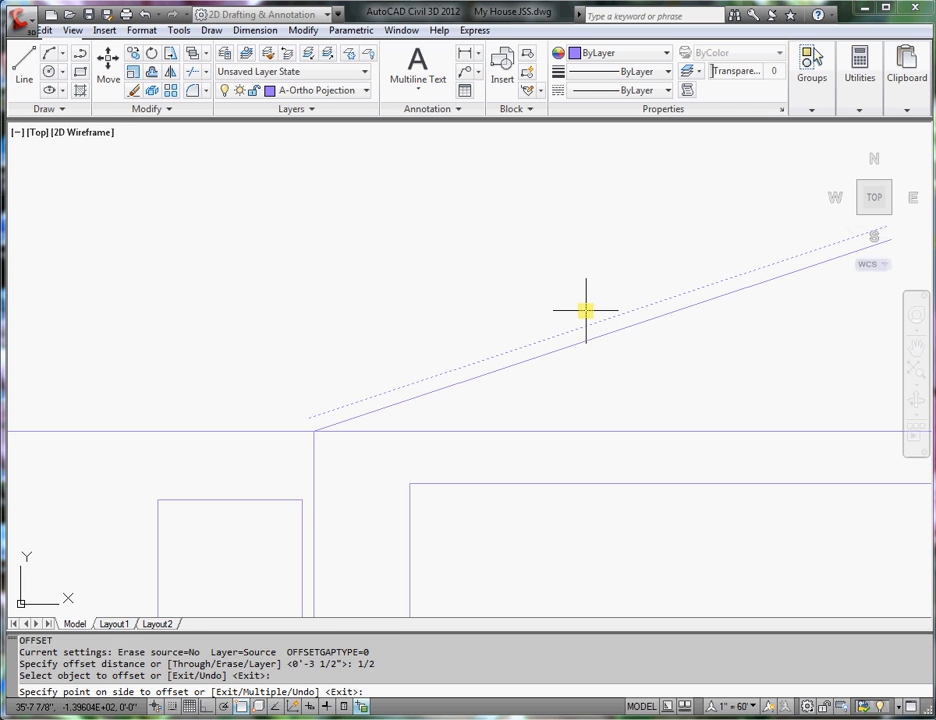
pyautogui.click(585, 290)
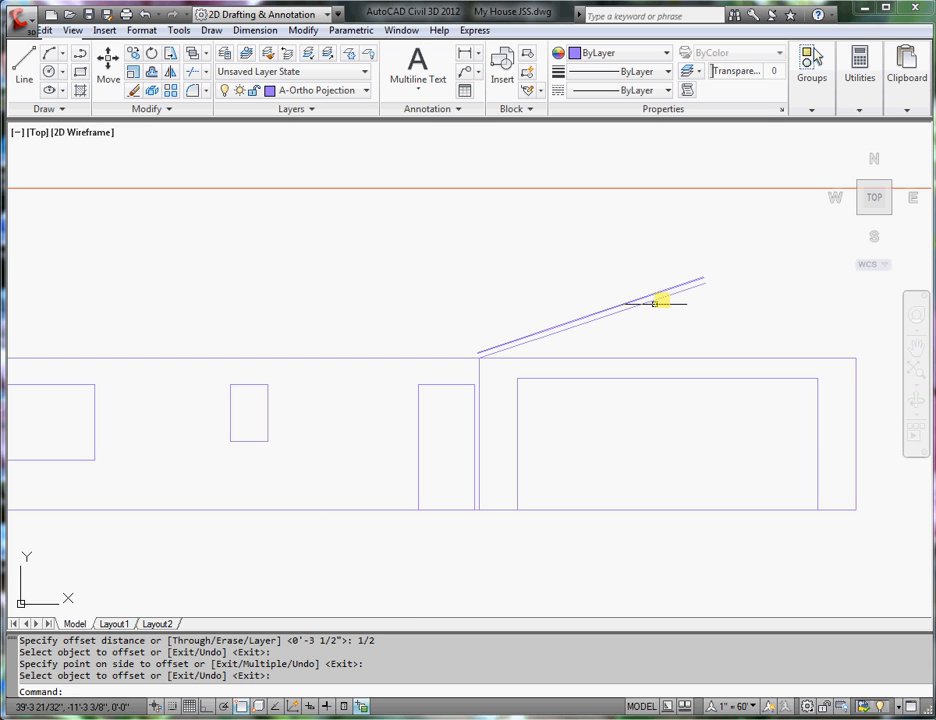
pyautogui.moveTo(620, 322)
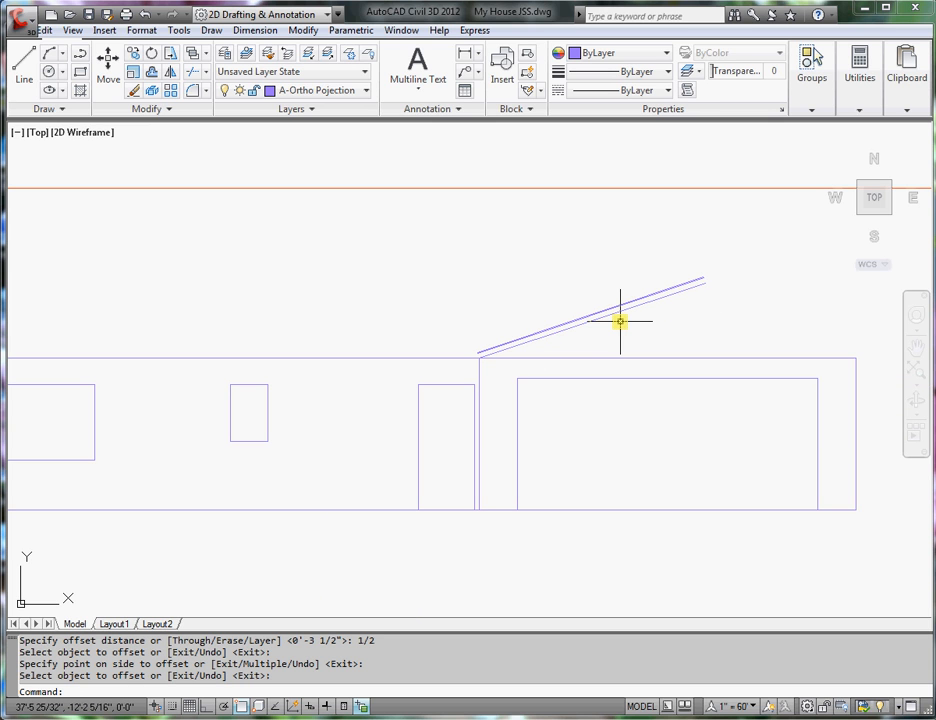
pyautogui.moveTo(623, 322)
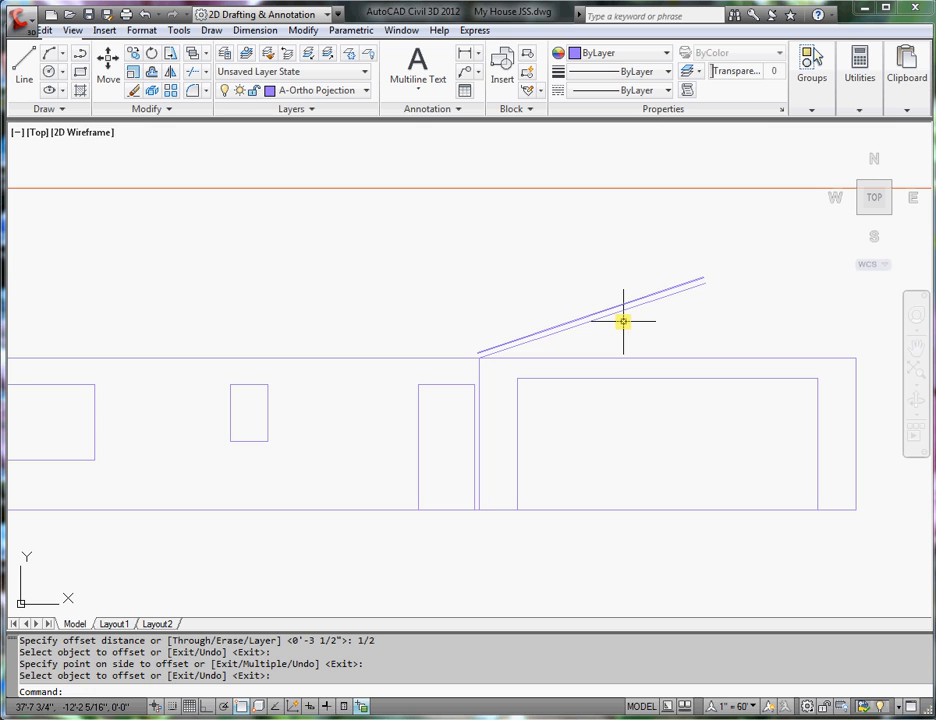
pyautogui.moveTo(423, 376)
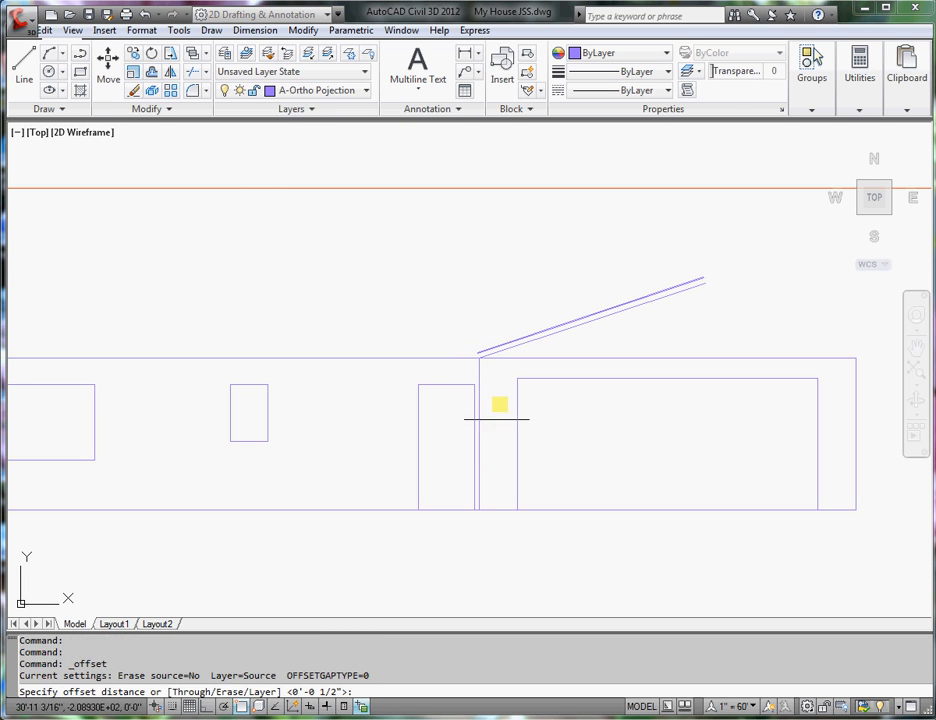
pyautogui.moveTo(480, 375)
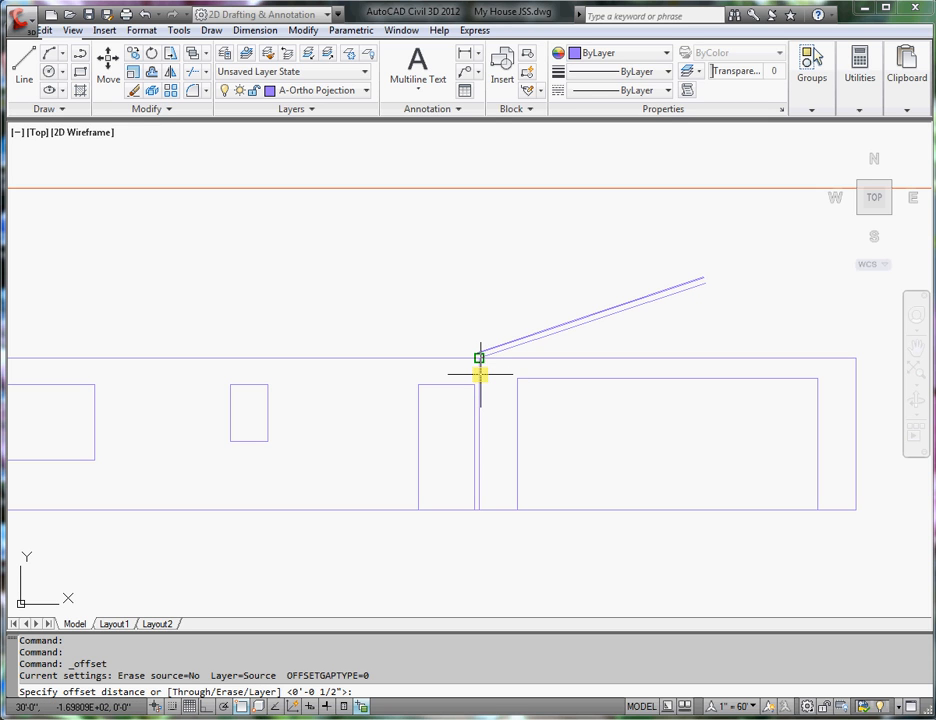
# Offset the garage's left wall line by 24 to create the eave guide line.
pyautogui.write('24')
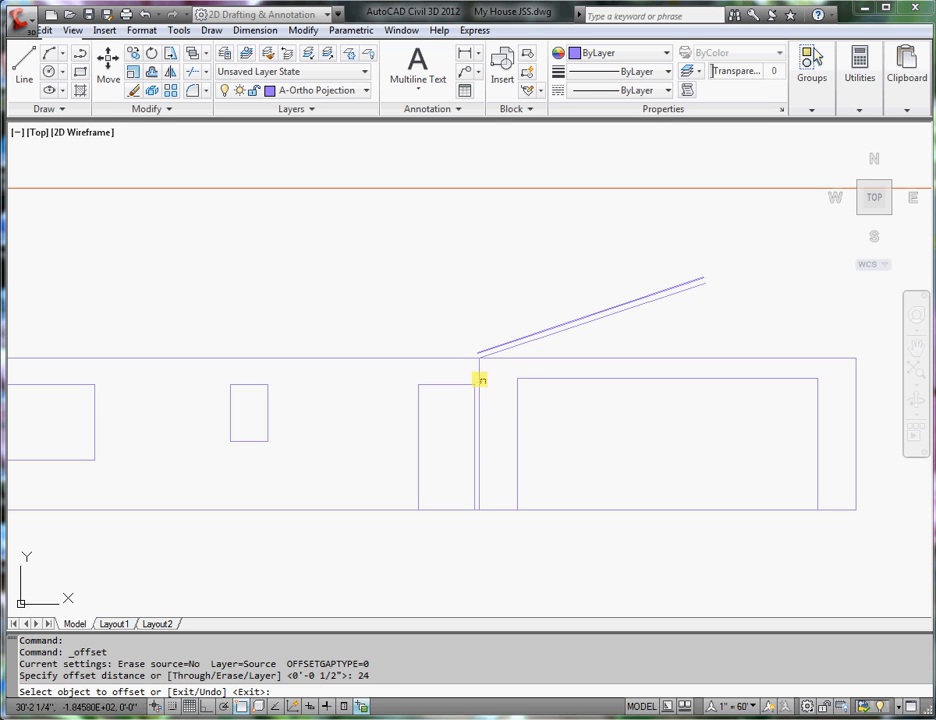
pyautogui.click(478, 380)
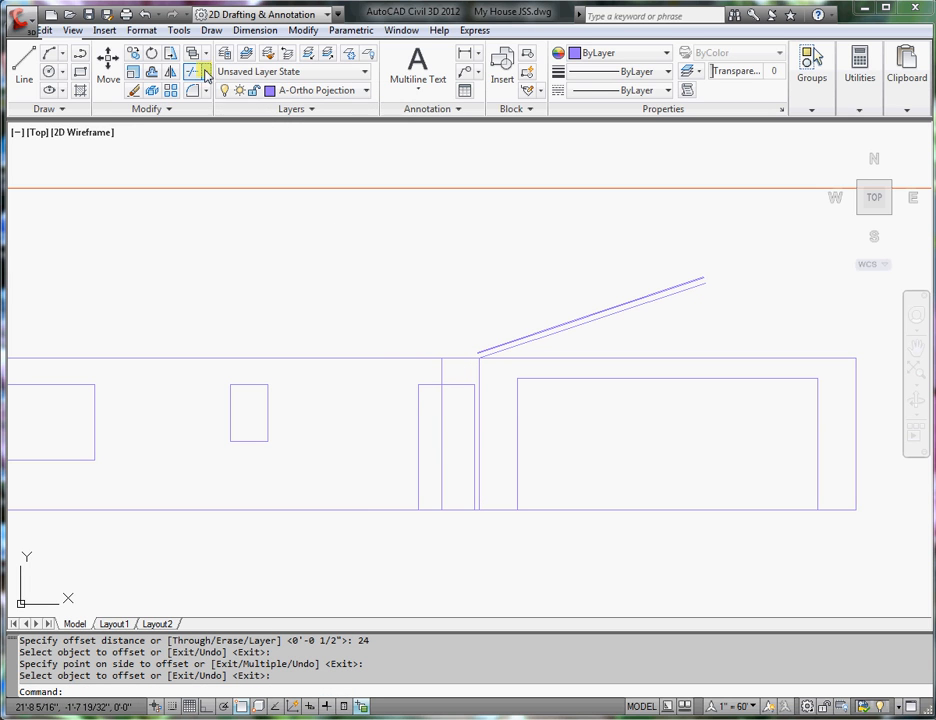
pyautogui.click(196, 71)
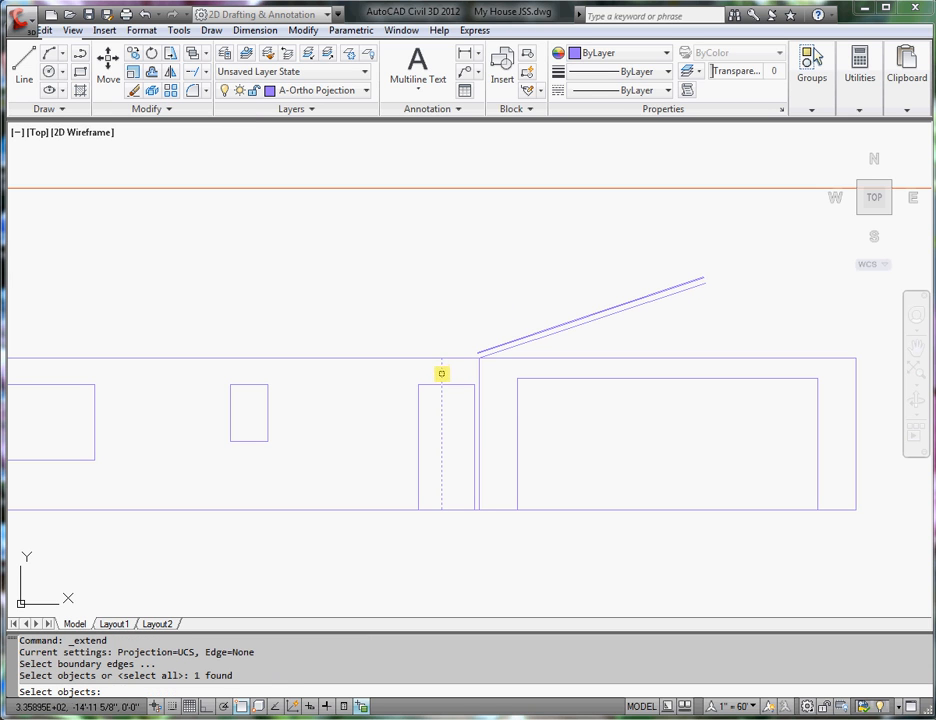
# Extend the roof lines to the eave guide line boundary.
pyautogui.click(502, 348)
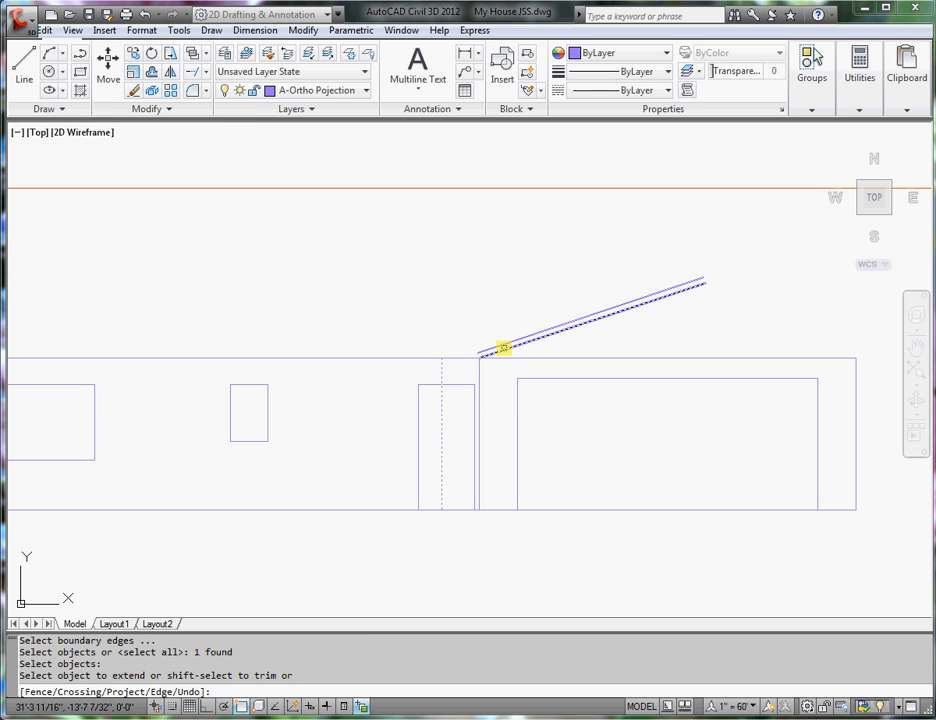
pyautogui.click(503, 347)
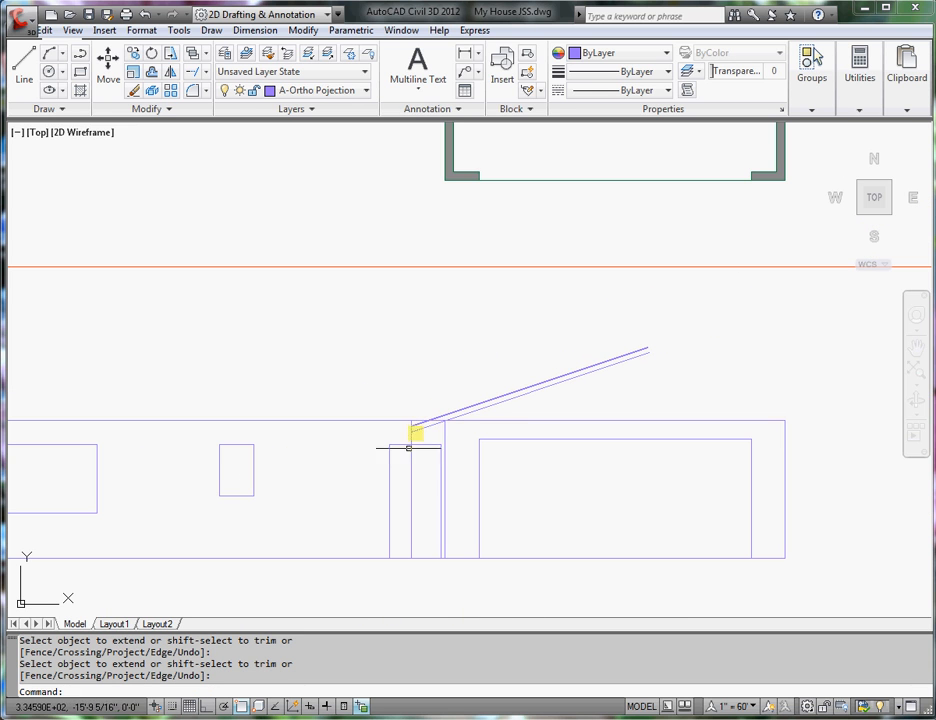
pyautogui.moveTo(190, 71)
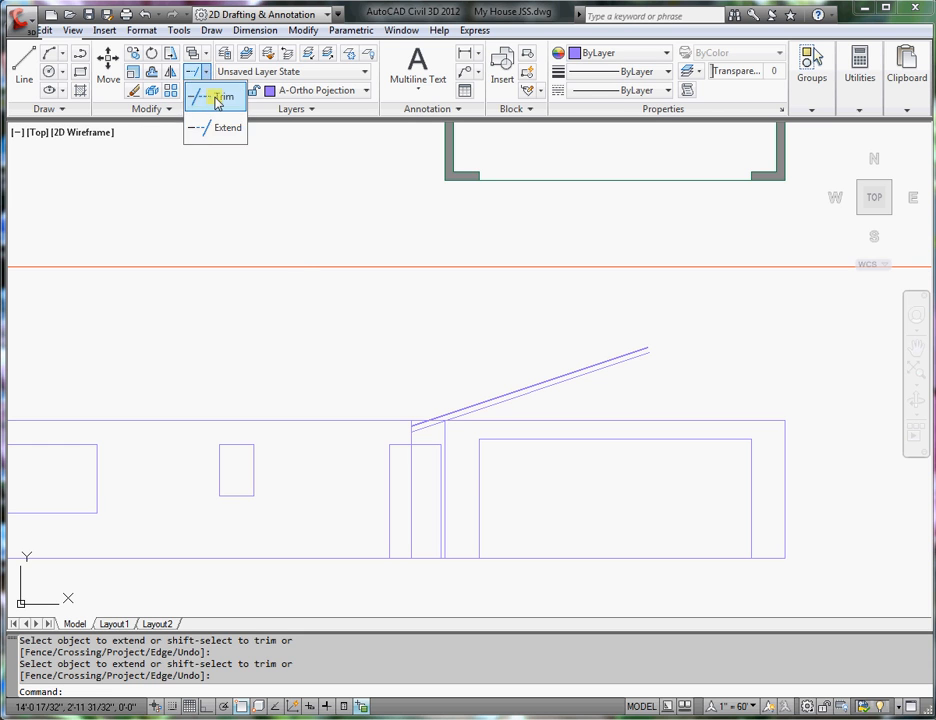
# Trim the eave guide line using the roof line as cutting edge, then select the roof lines.
pyautogui.click(214, 96)
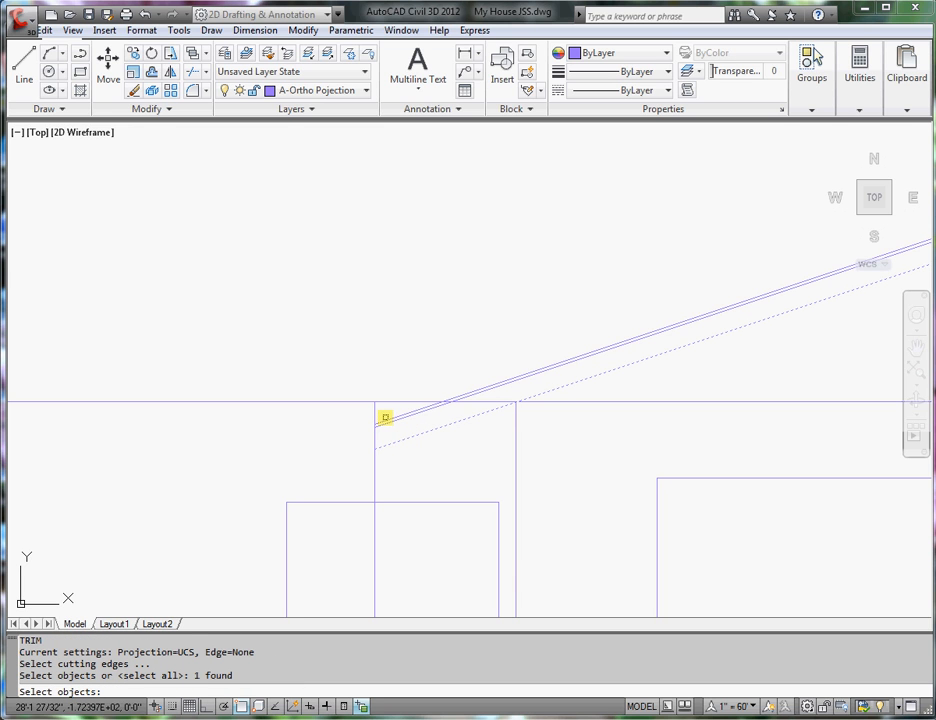
pyautogui.click(385, 417)
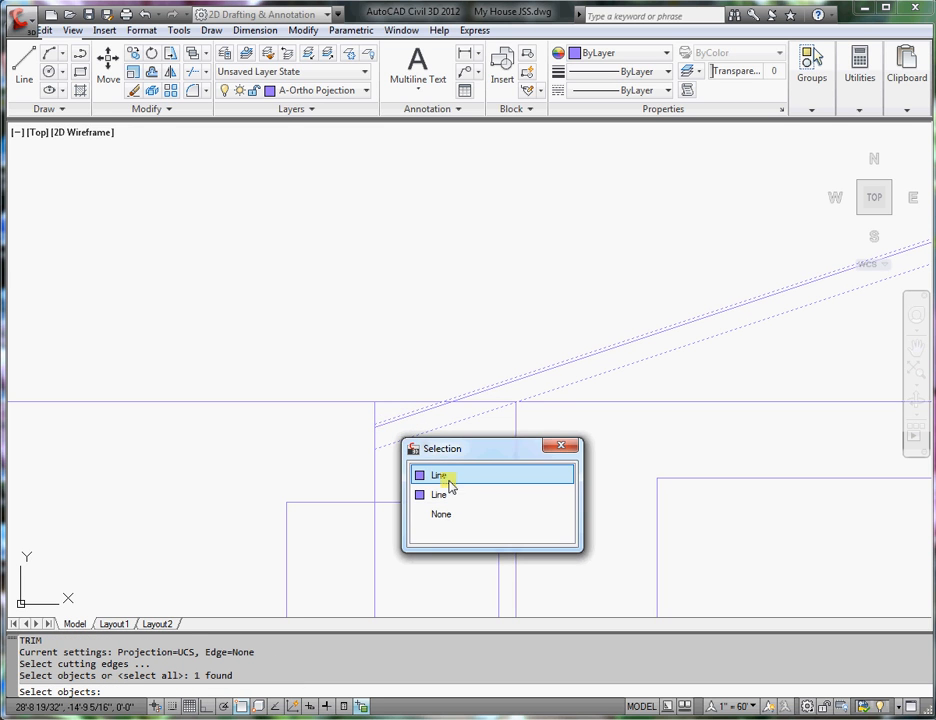
pyautogui.click(439, 475)
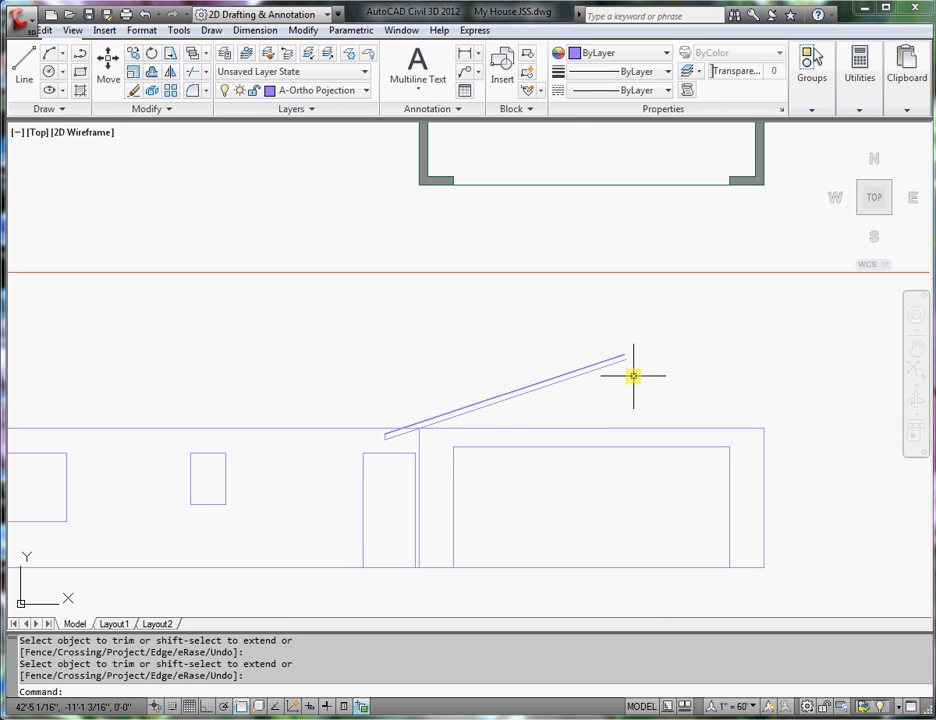
pyautogui.moveTo(636, 371)
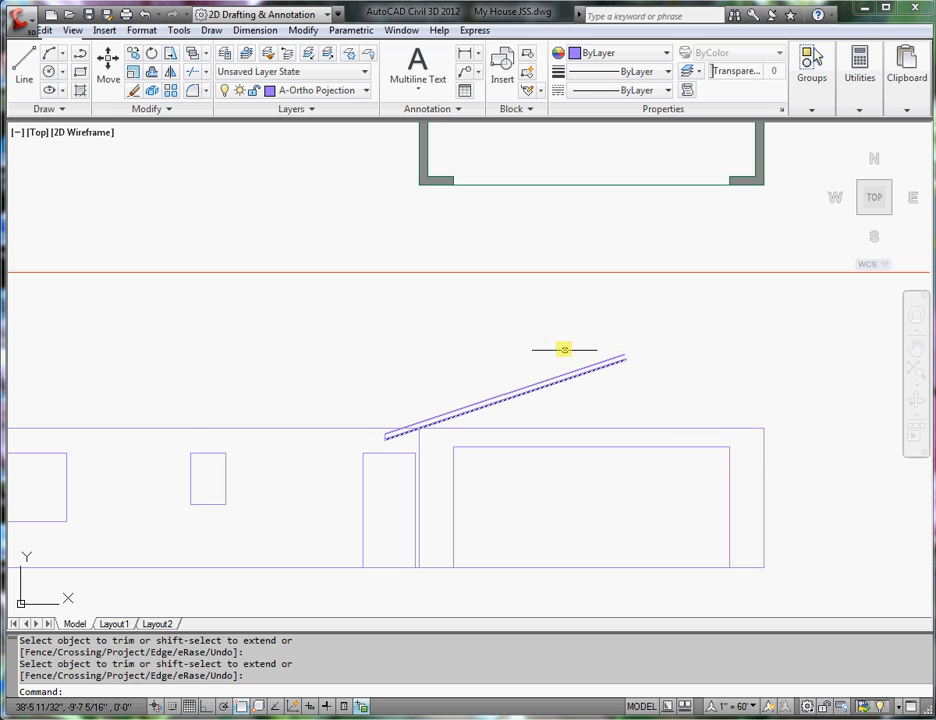
pyautogui.click(564, 349)
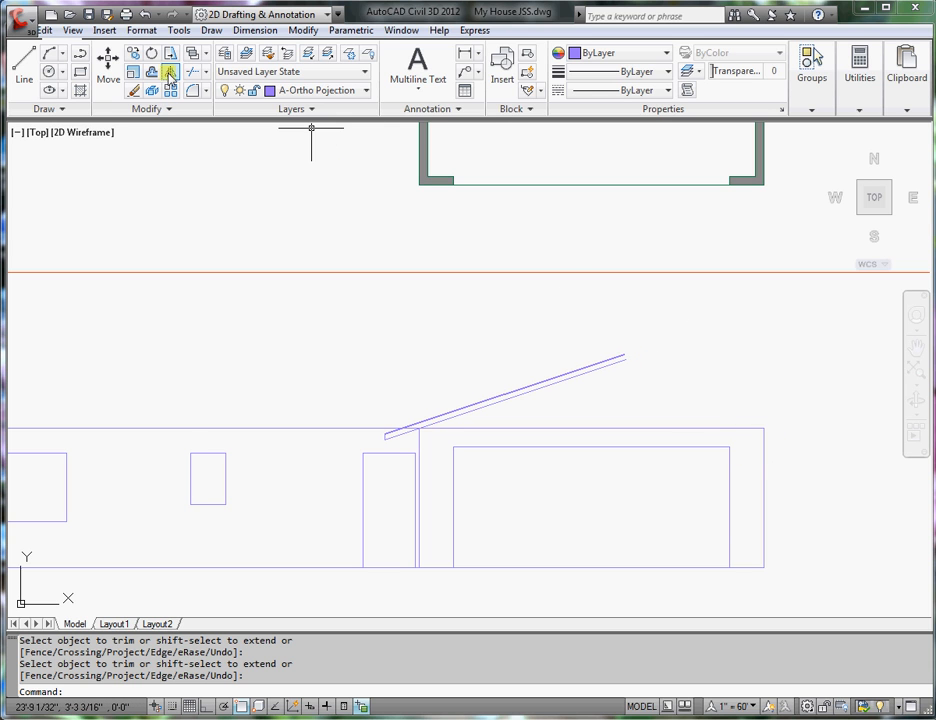
# Mirror the roof lines about a vertical axis through the garage top's midpoint, keeping originals.
pyautogui.click(170, 71)
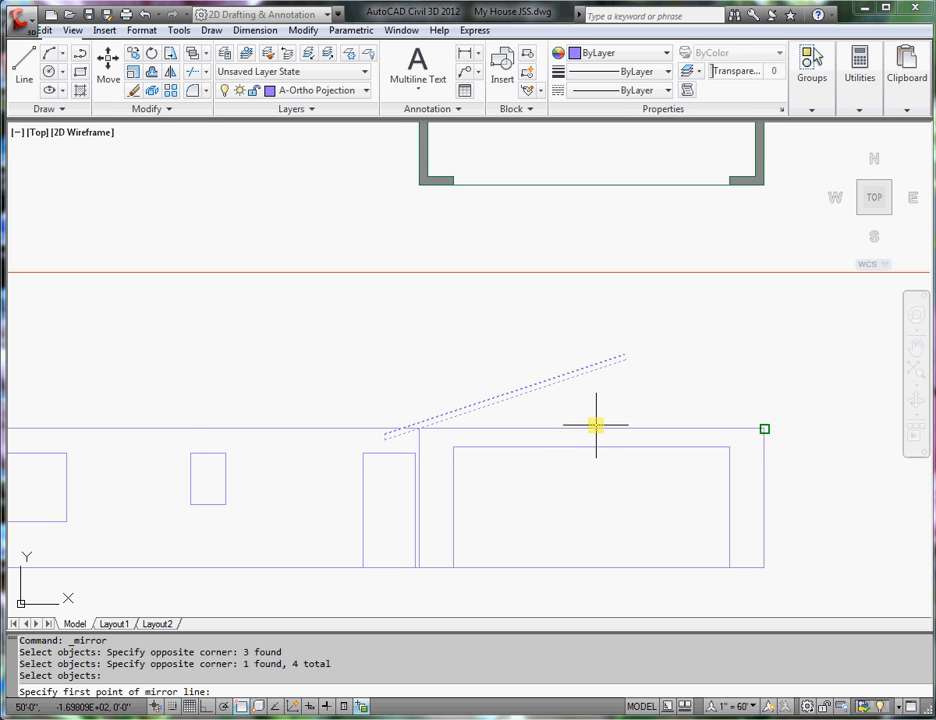
pyautogui.rightClick(595, 428)
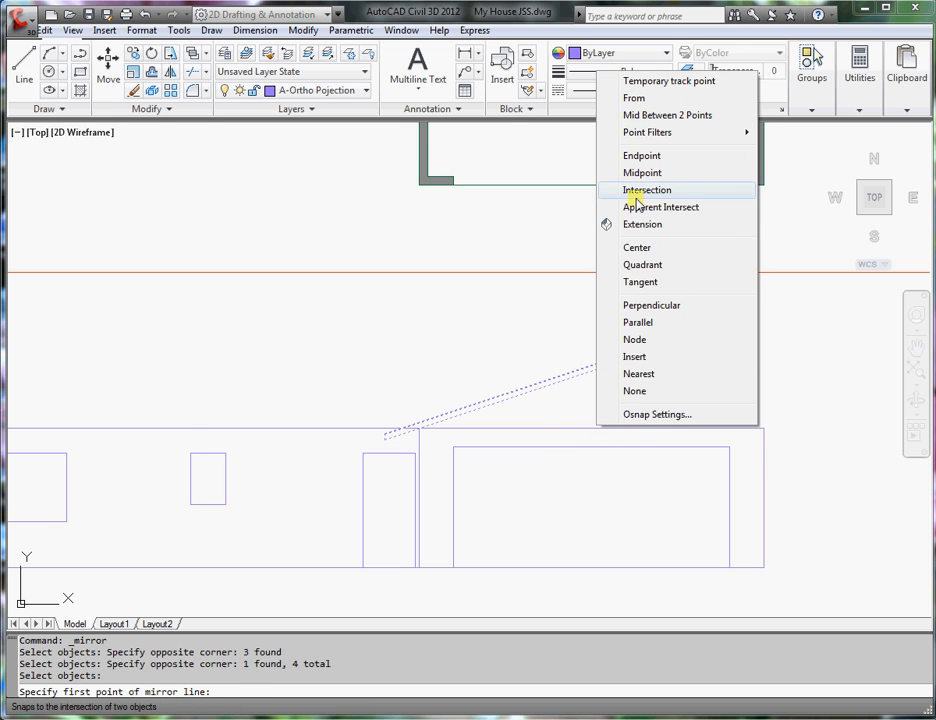
pyautogui.click(642, 172)
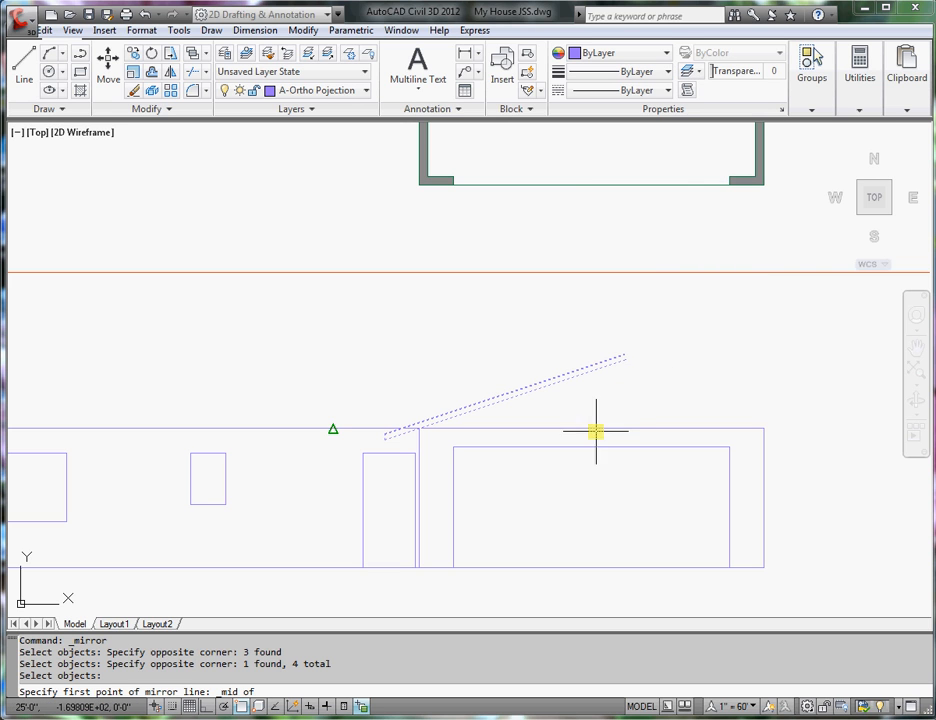
pyautogui.click(595, 432)
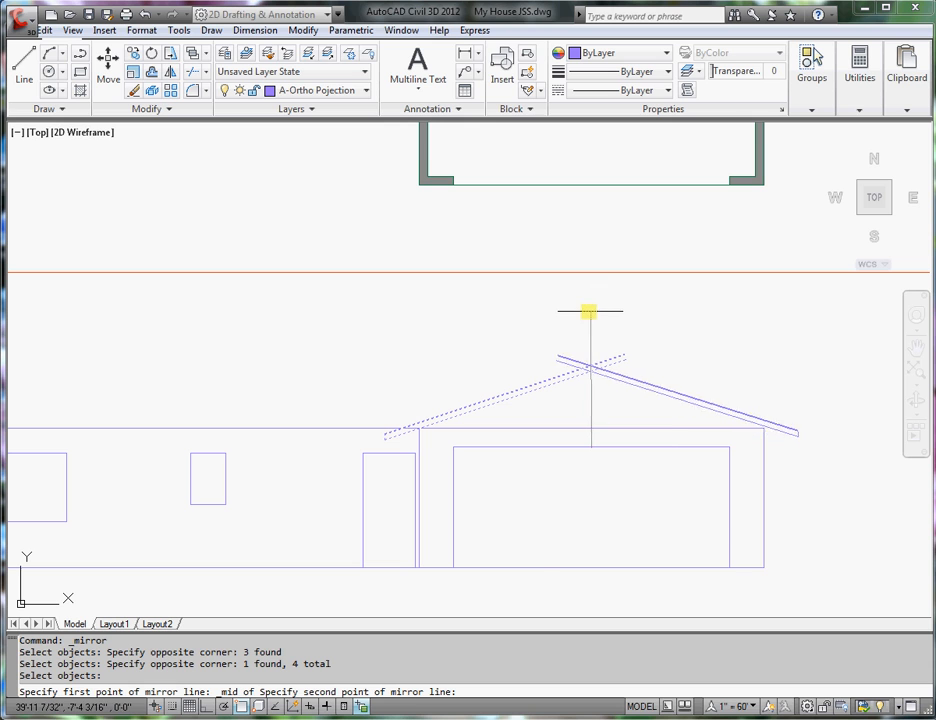
pyautogui.moveTo(537, 590)
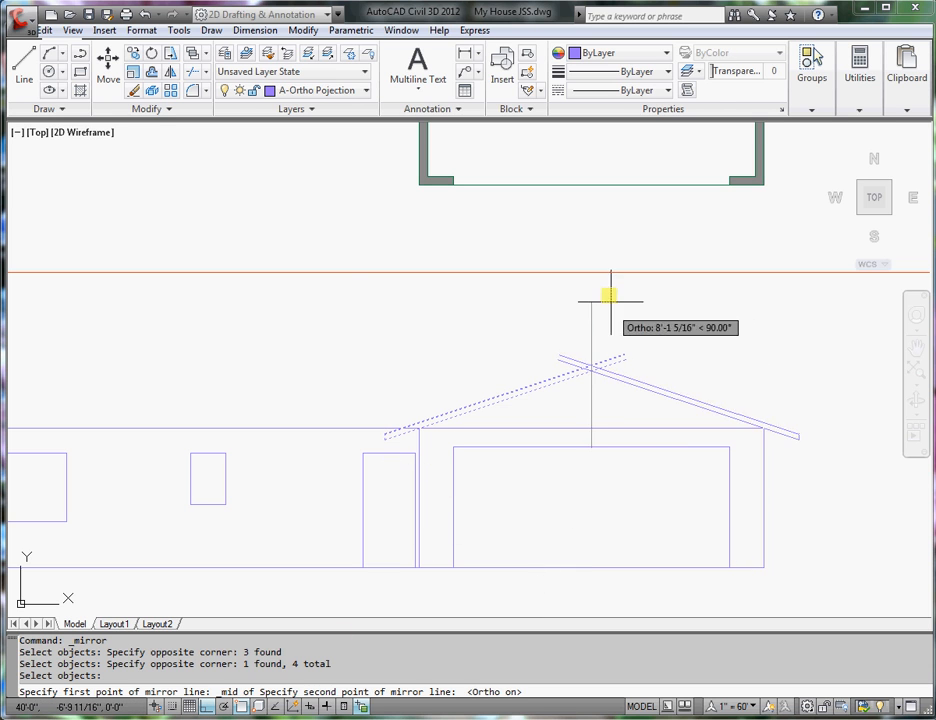
pyautogui.click(589, 290)
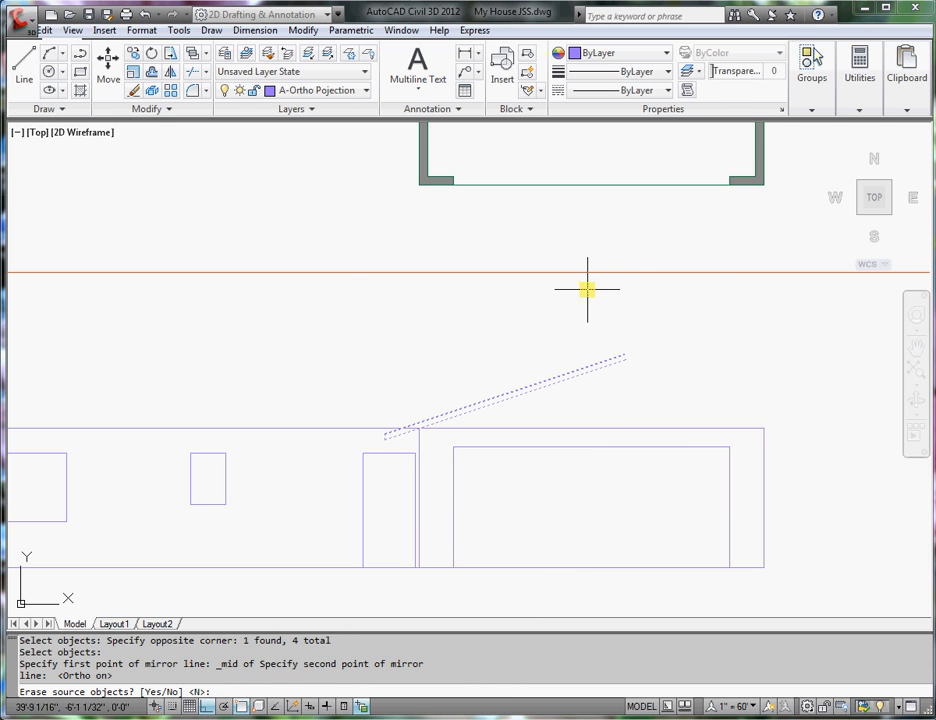
pyautogui.click(665, 392)
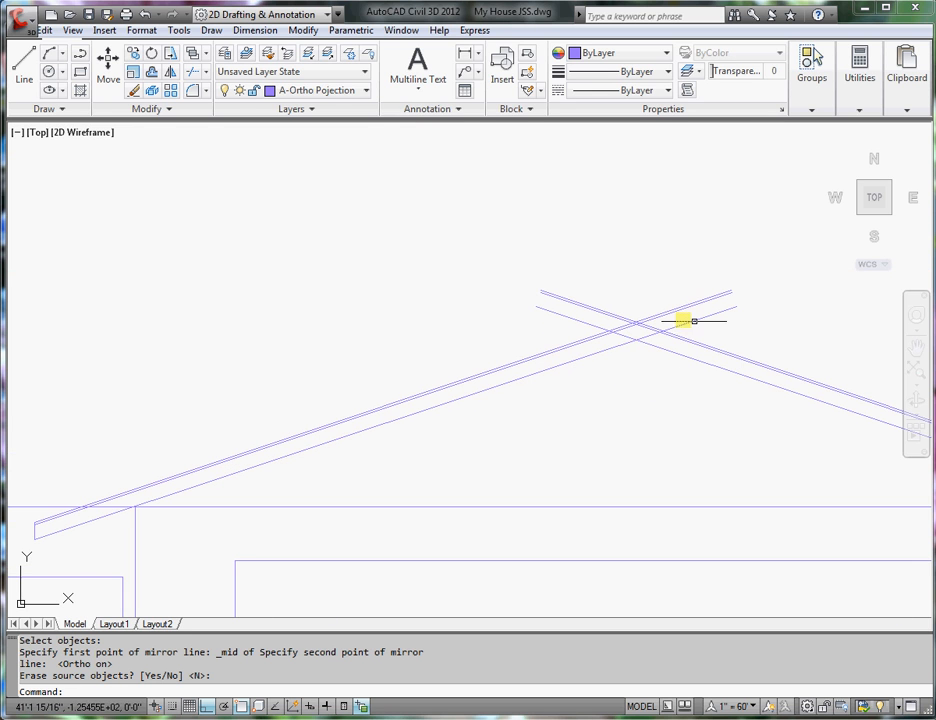
pyautogui.moveTo(191, 71)
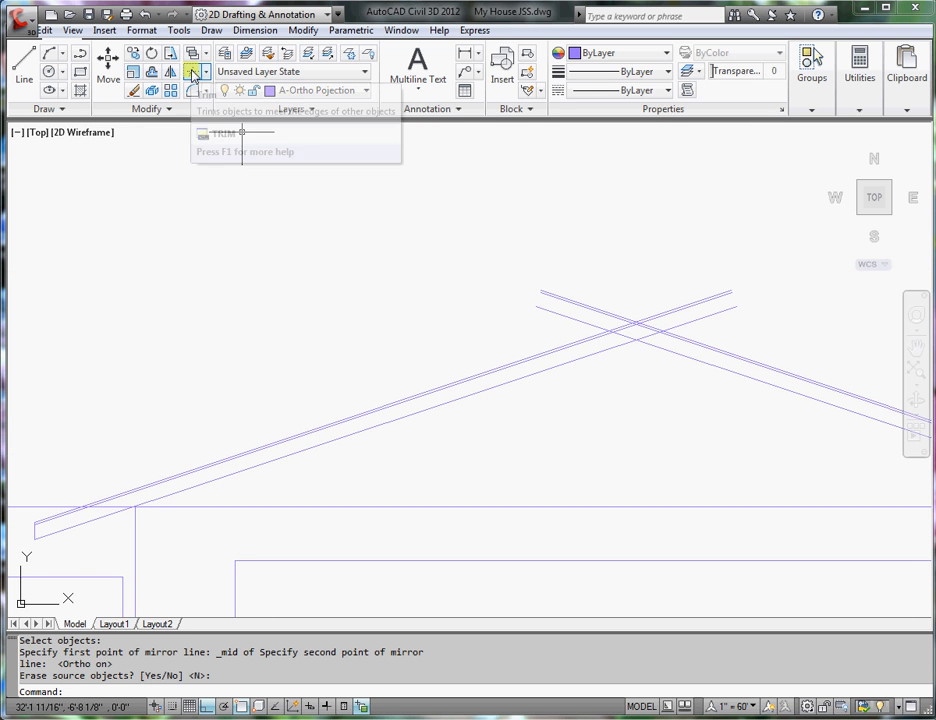
# Trim the roof line overshooting the ridge, then begin selecting the leftover stubs.
pyautogui.click(195, 71)
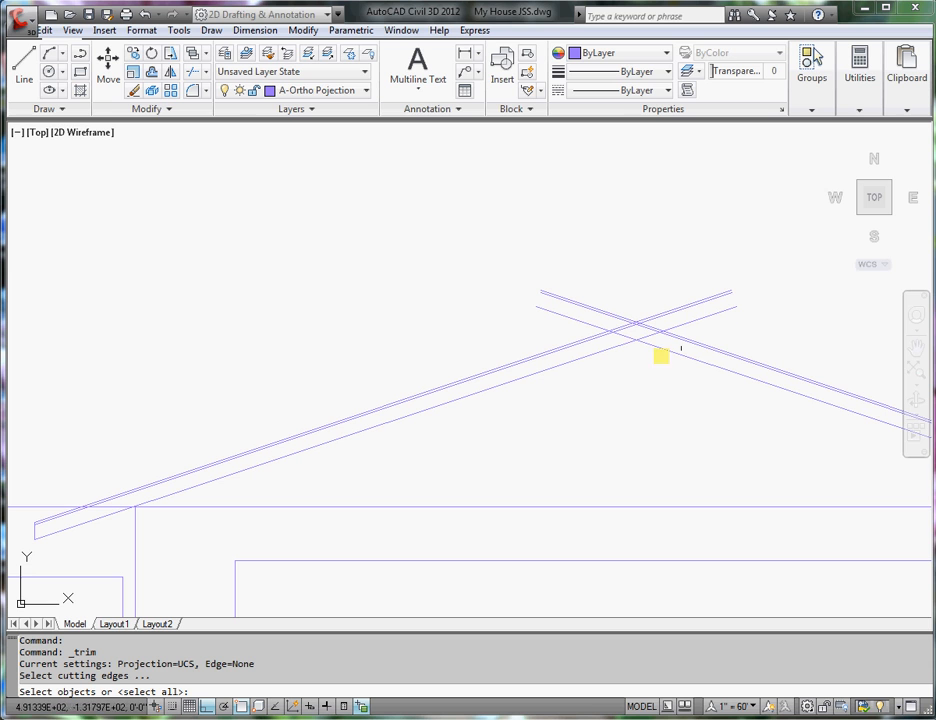
pyautogui.click(660, 352)
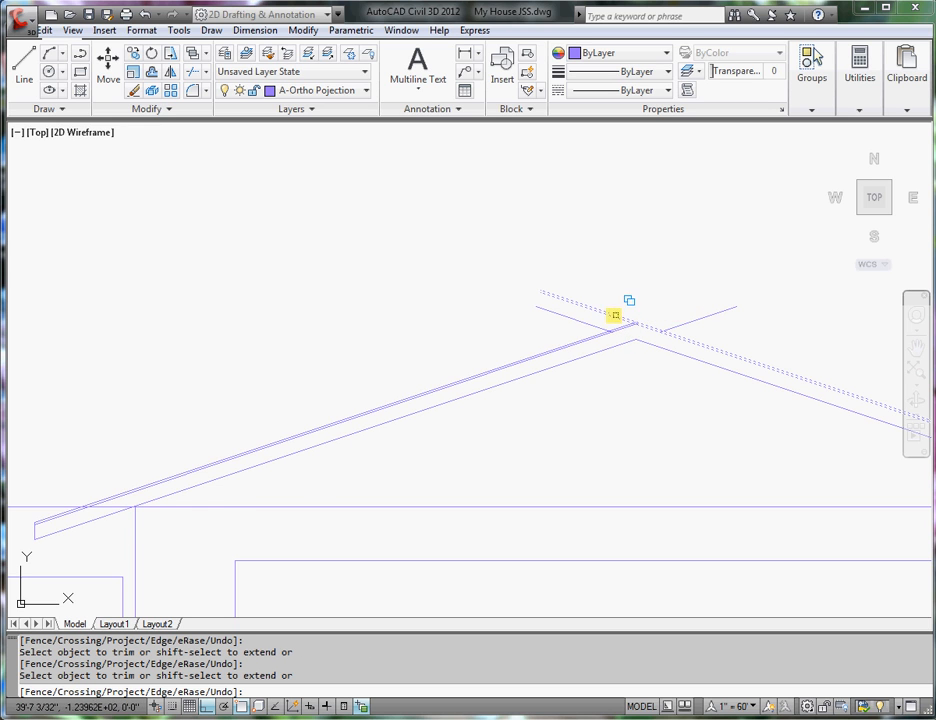
pyautogui.click(615, 317)
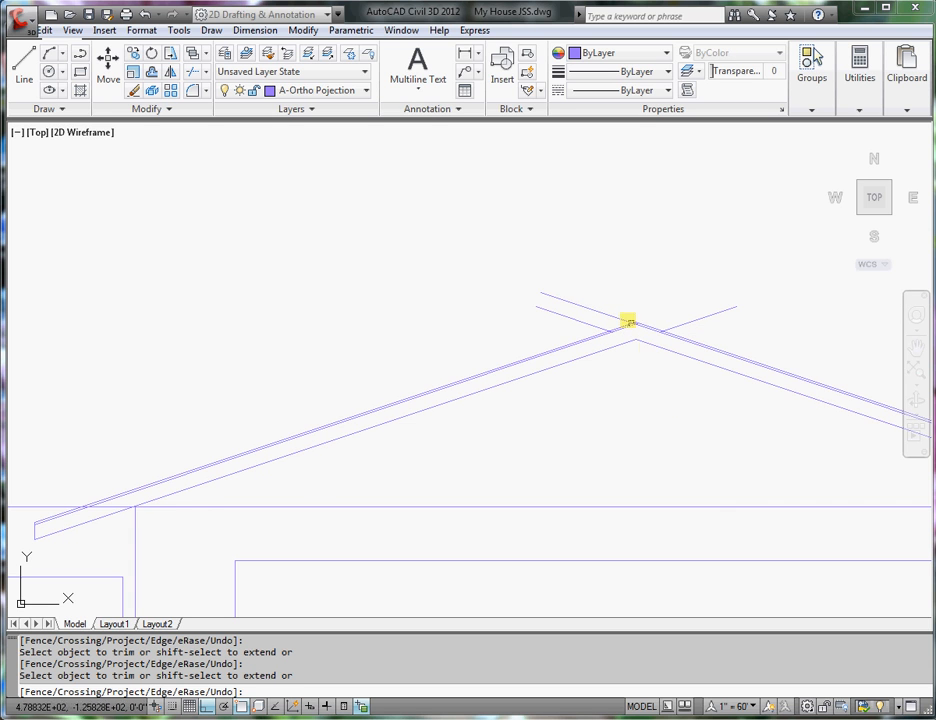
pyautogui.rightClick(630, 322)
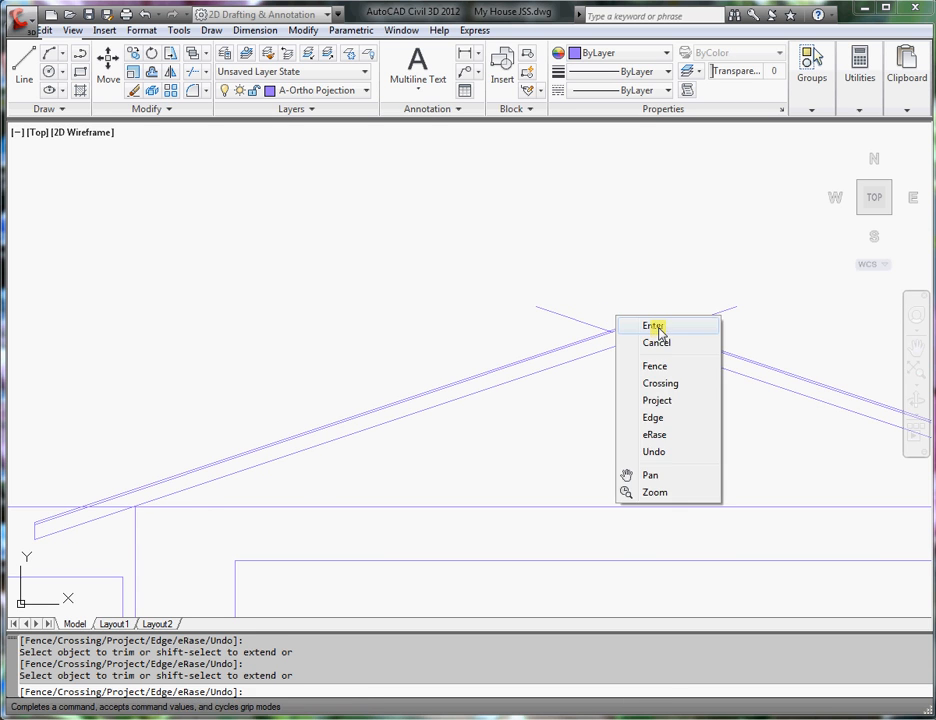
pyautogui.click(653, 325)
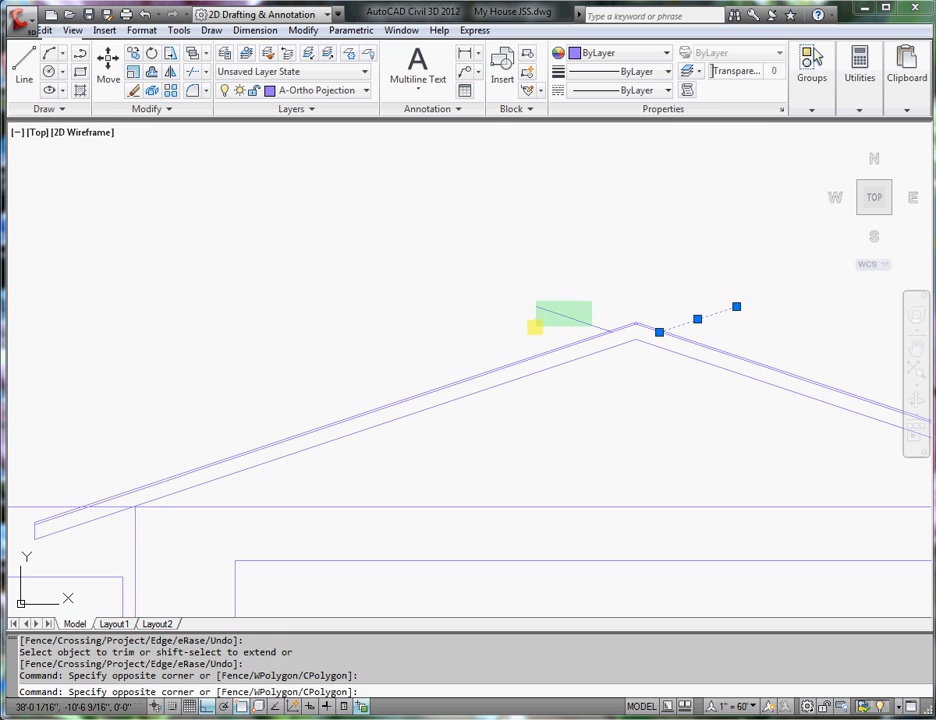
pyautogui.click(545, 318)
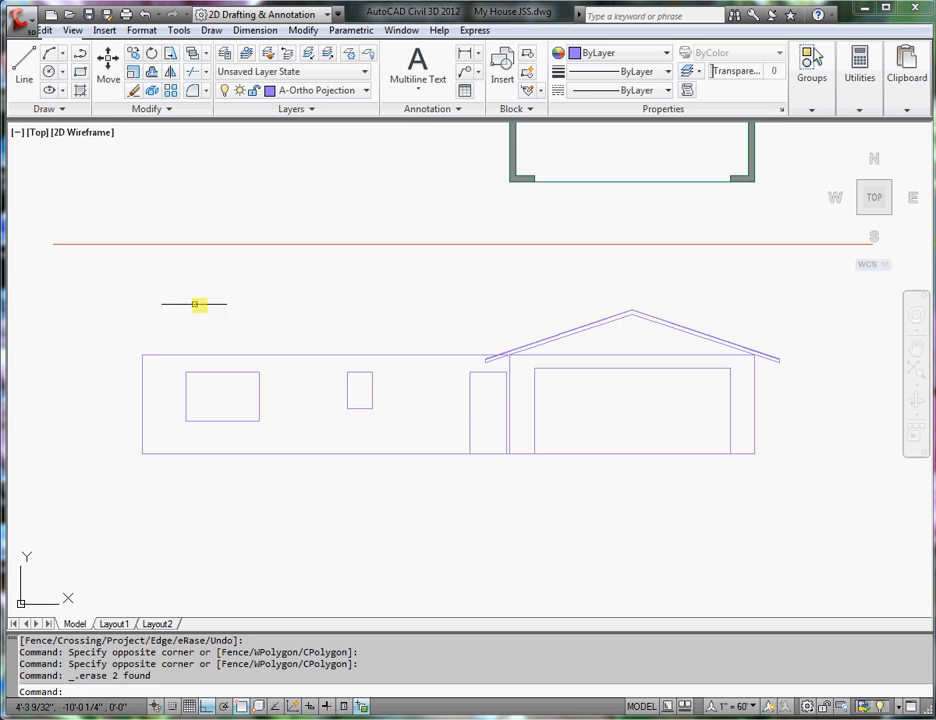
pyautogui.moveTo(722, 301)
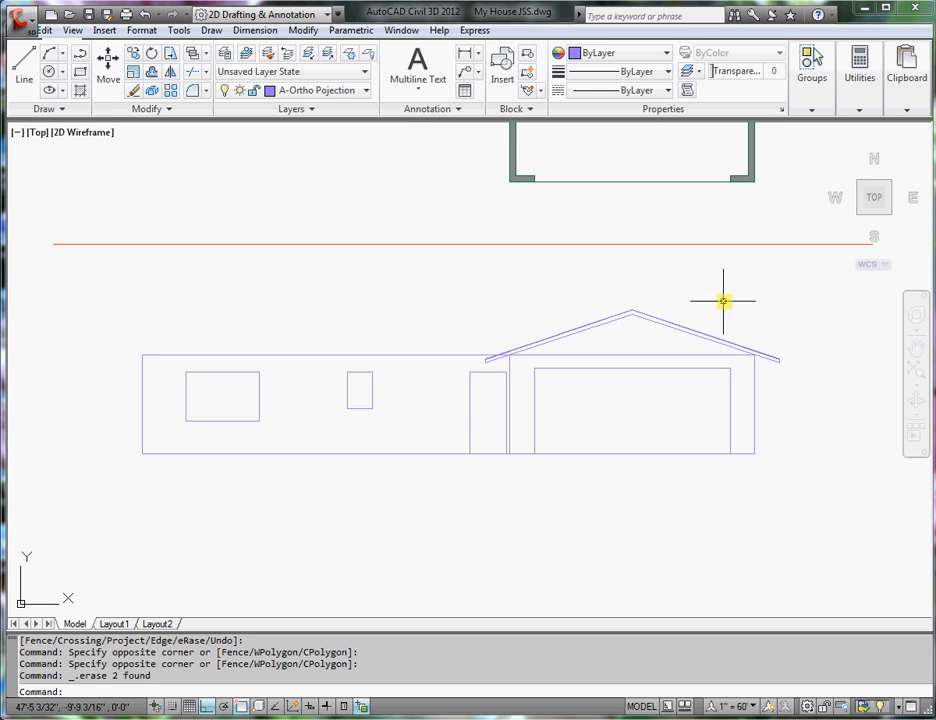
# Zoom out to view the floor plan and the finished gable elevation.
pyautogui.scroll(-3)
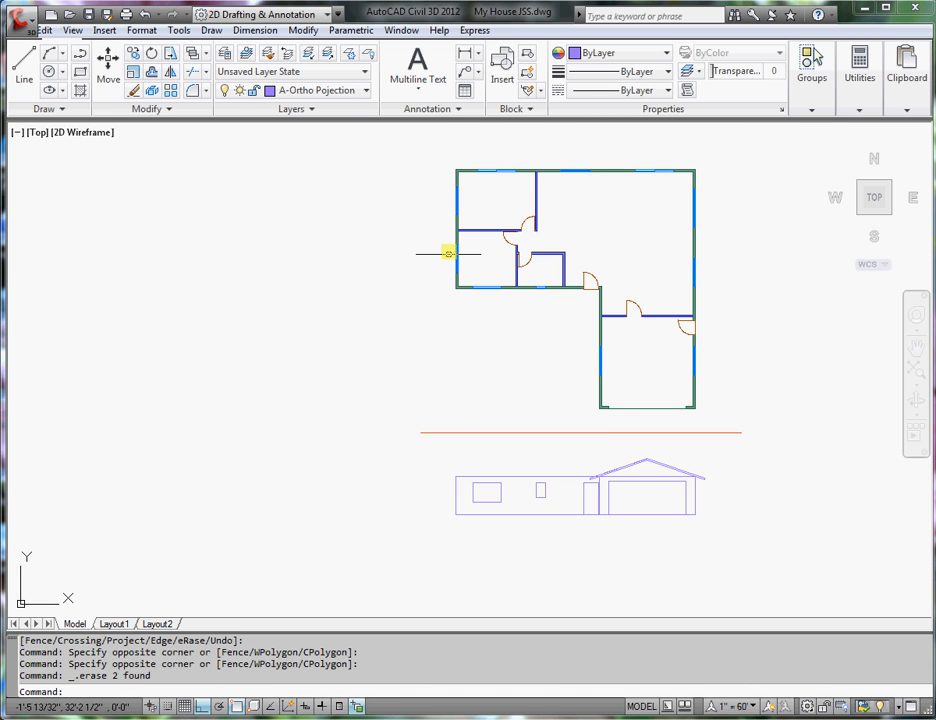
pyautogui.moveTo(262, 236)
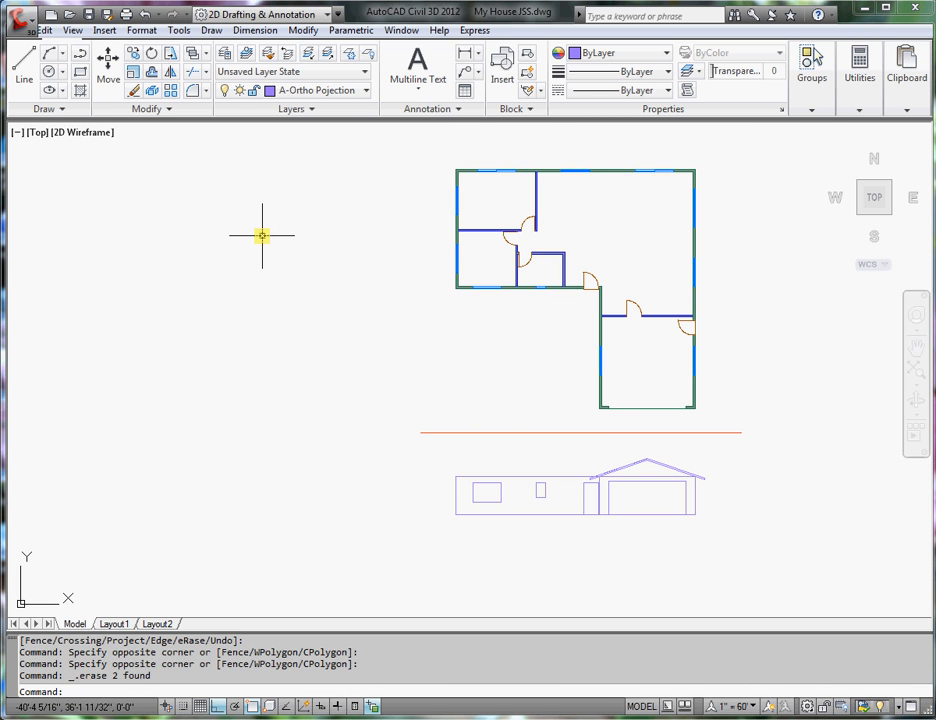